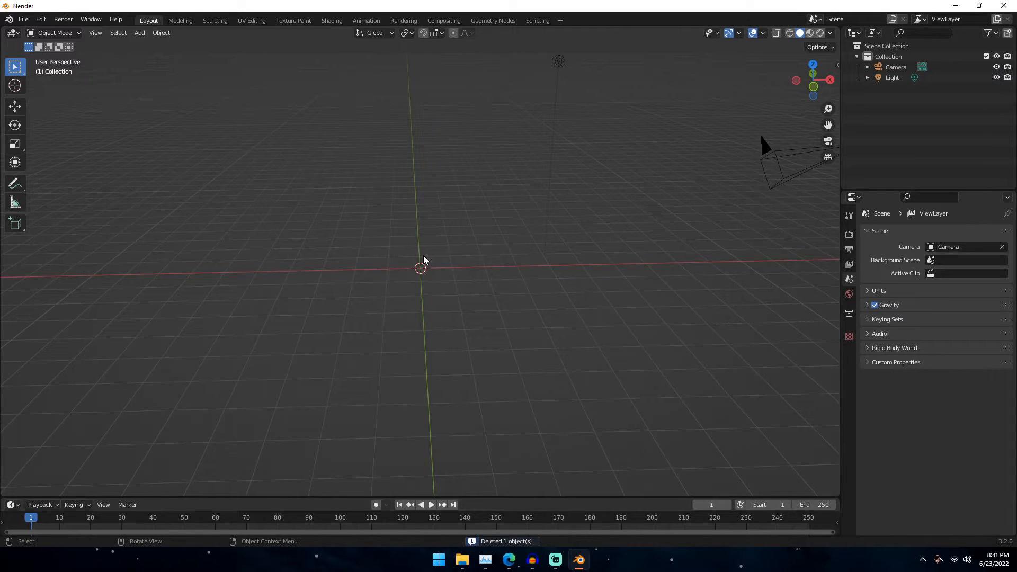
- Add a Bezier curve to the scene from the Add menu
{"action": "left_click", "coordinate": [139, 33]}
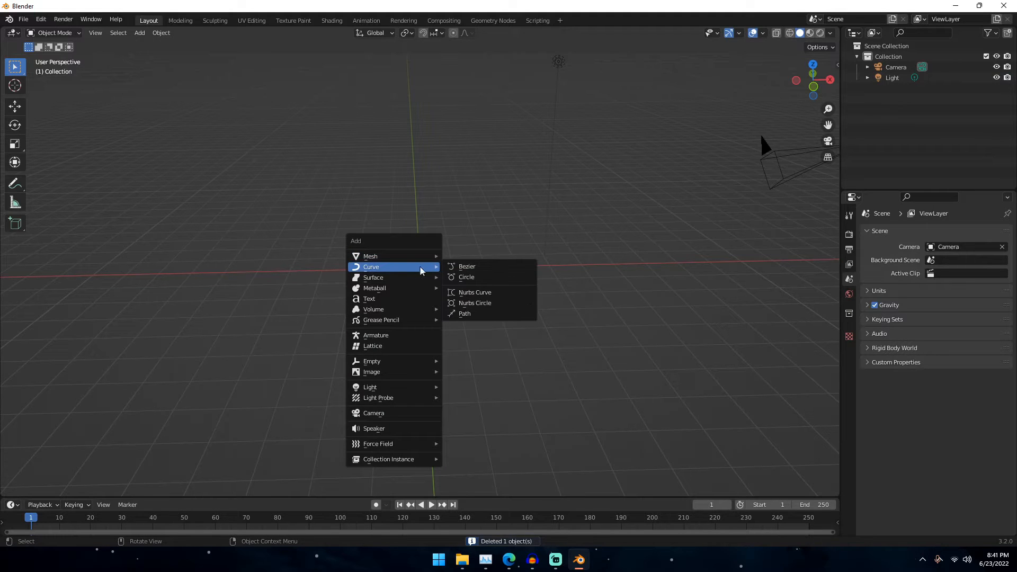
{"action": "left_click", "coordinate": [466, 266]}
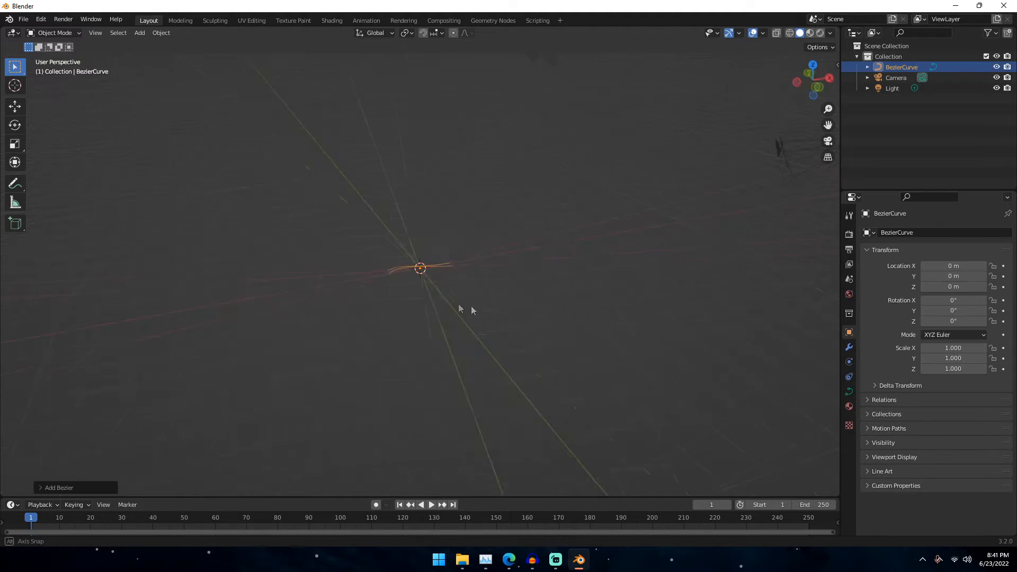
{"action": "left_click_drag", "start_coordinate": [470, 310], "coordinate": [438, 378]}
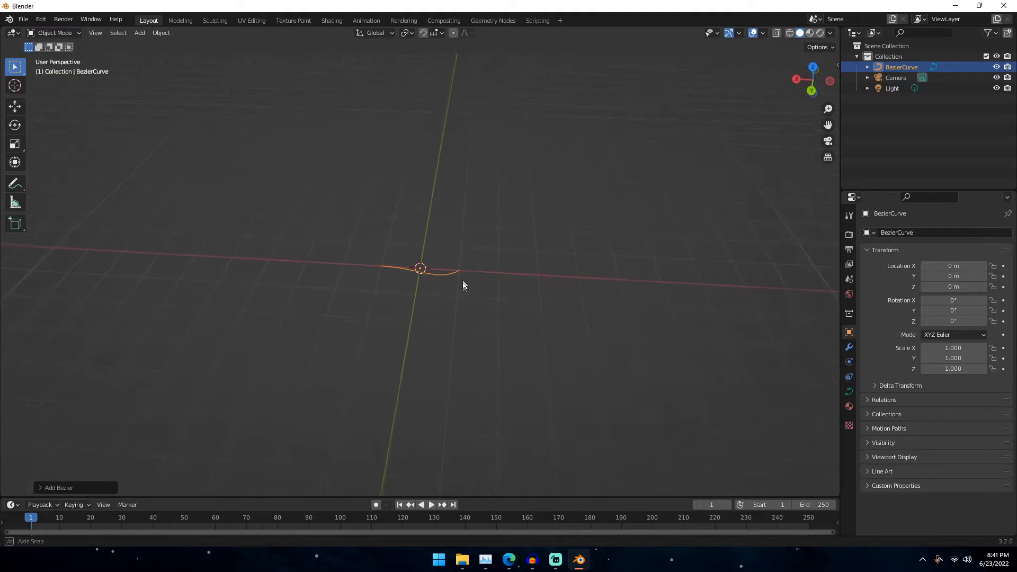
- Scale the curve up to four times its original size
{"action": "key", "text": "s"}
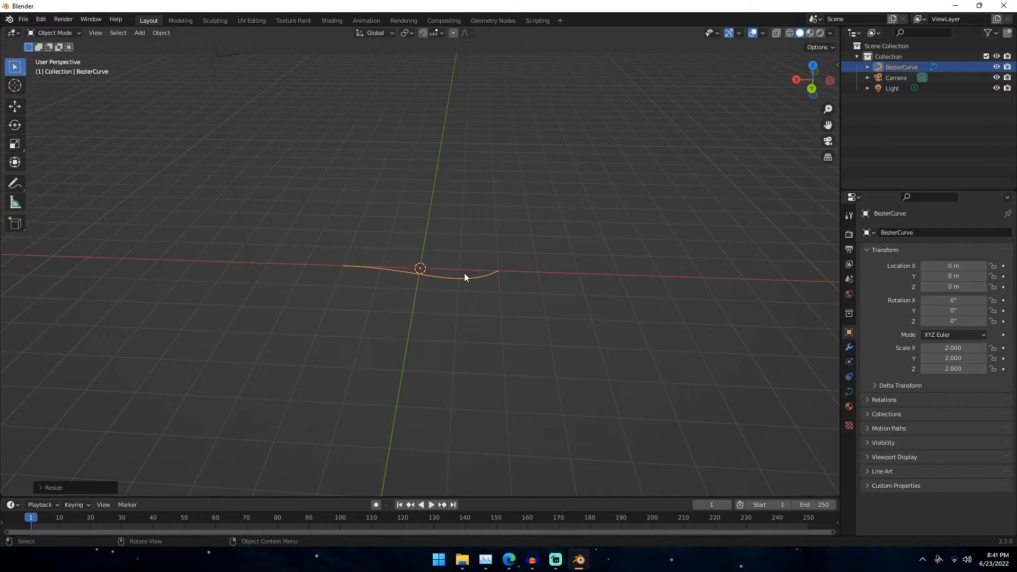
{"action": "key", "text": "s"}
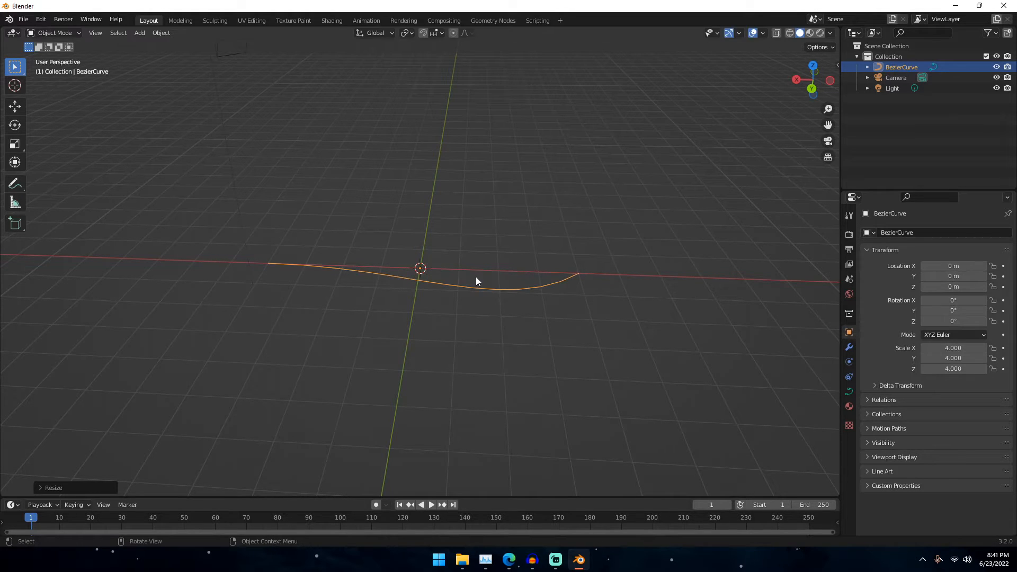
{"action": "left_click_drag", "start_coordinate": [477, 281], "coordinate": [556, 305]}
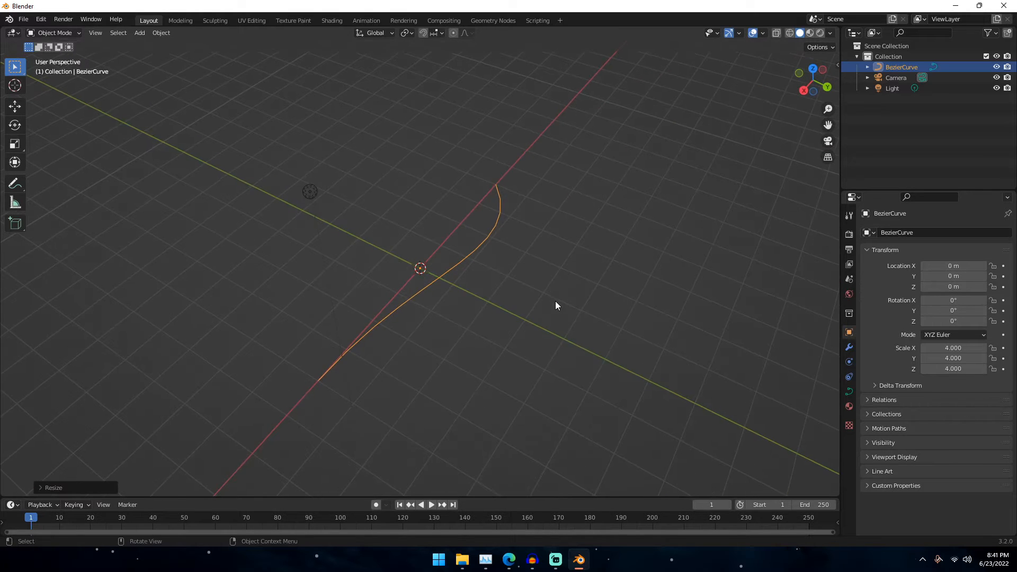
{"action": "left_click_drag", "start_coordinate": [556, 305], "coordinate": [679, 343]}
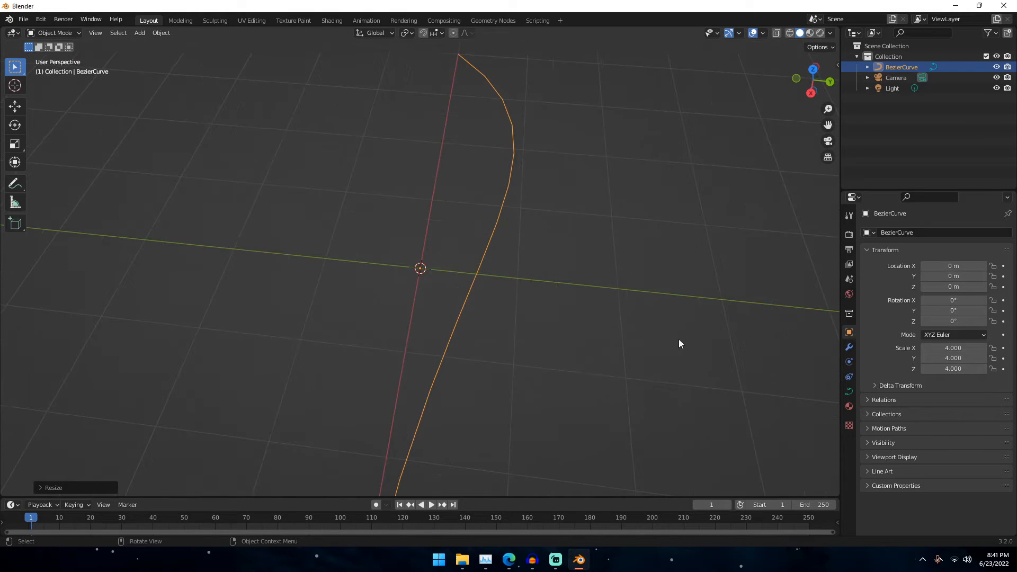
- Set the curve's round bevel depth to 0.0075 m, turning it into a thin tube
{"action": "left_click", "coordinate": [849, 391]}
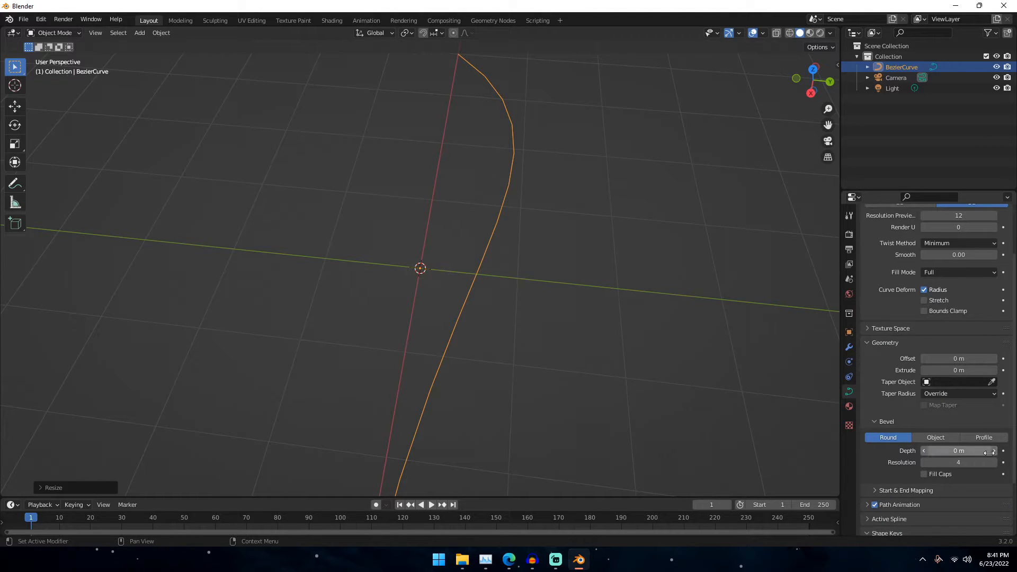
{"action": "left_click", "coordinate": [957, 451]}
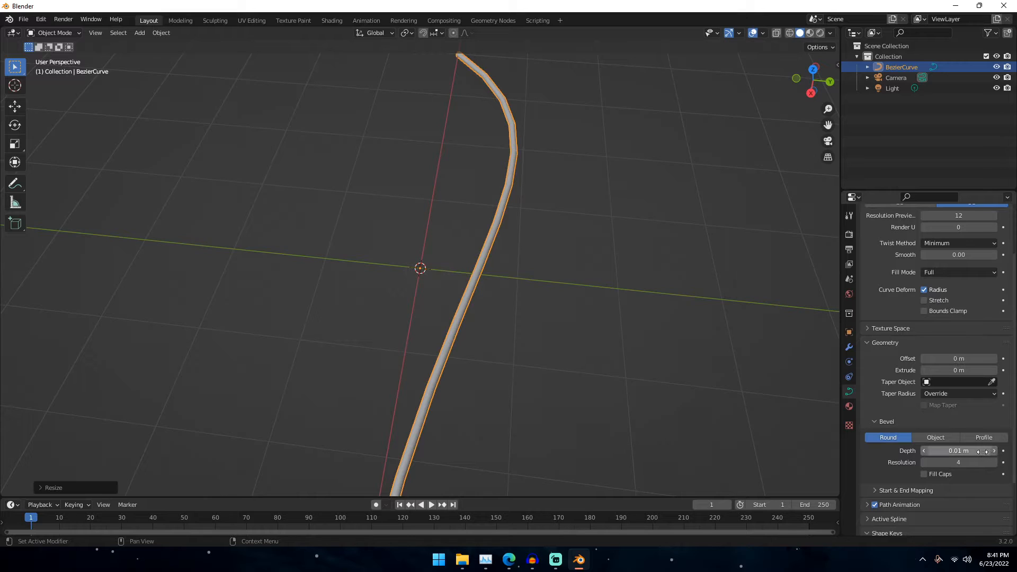
{"action": "double_click", "coordinate": [958, 450]}
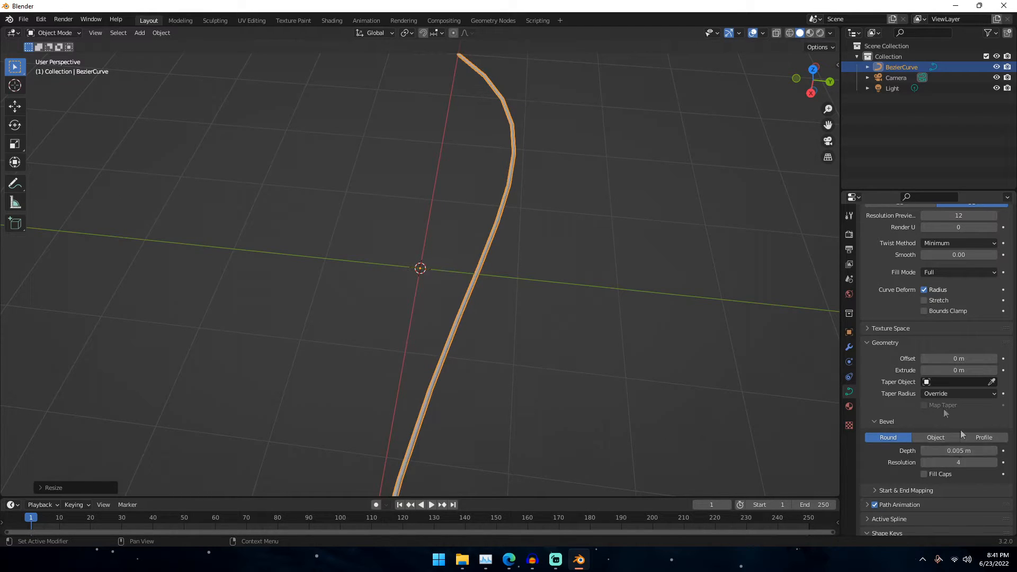
{"action": "left_click_drag", "start_coordinate": [455, 299], "coordinate": [477, 299]}
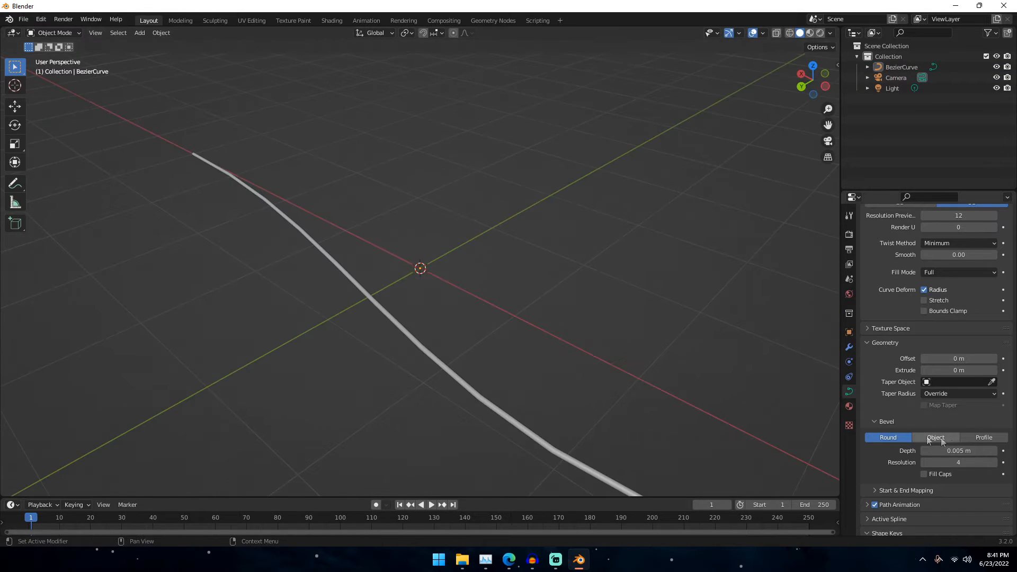
{"action": "left_click", "coordinate": [957, 451]}
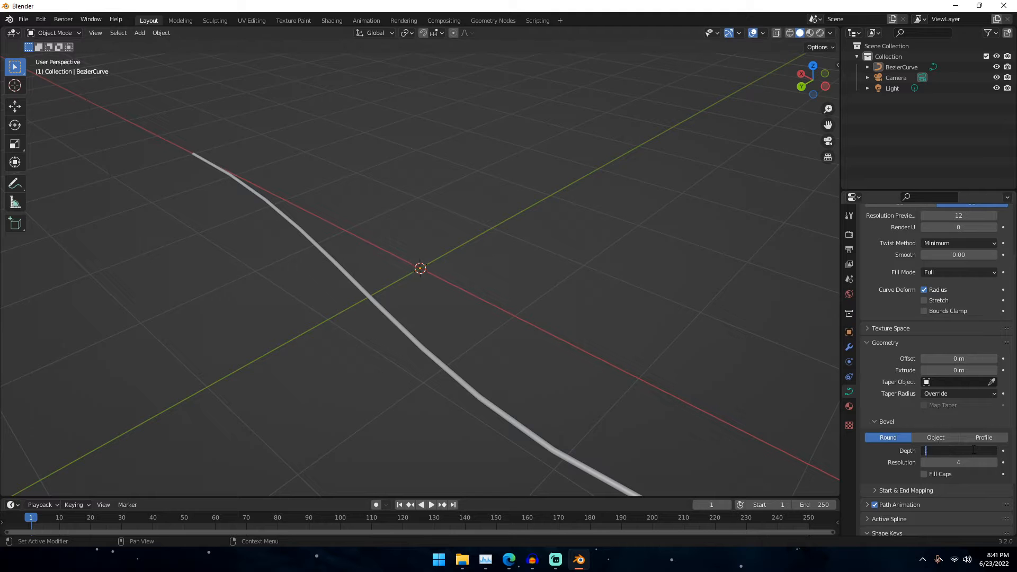
{"action": "type", "text": "0.0075 m"}
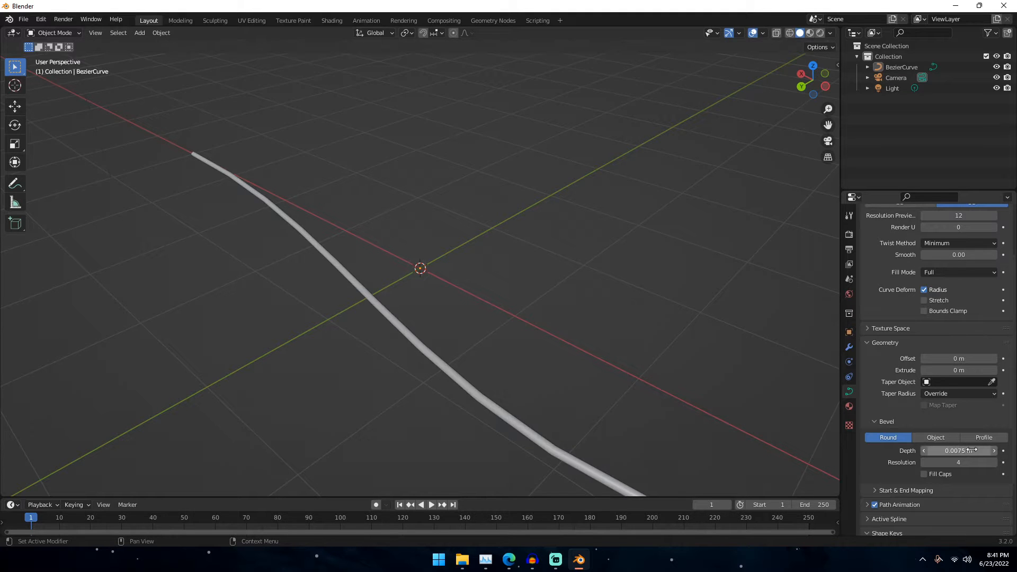
{"action": "left_click_drag", "start_coordinate": [454, 260], "coordinate": [474, 366]}
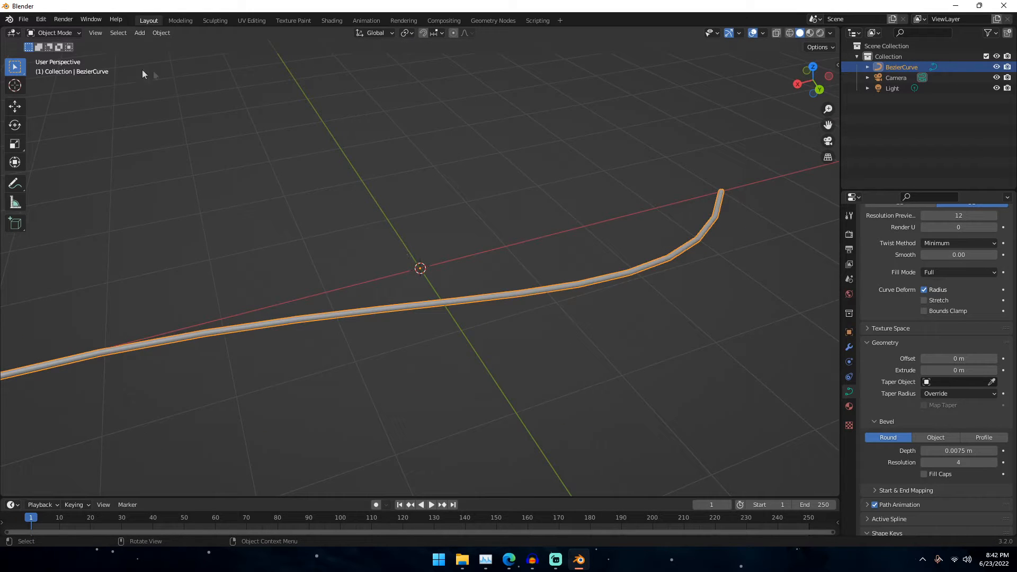
{"action": "left_click", "coordinate": [54, 33]}
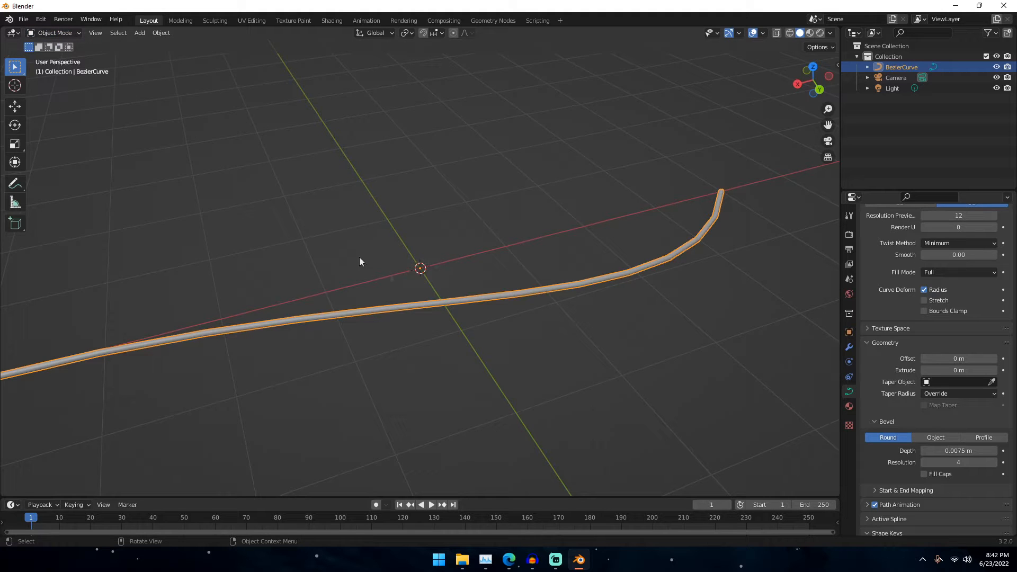
- Convert the beveled curve to a mesh, check it in Edit Mode and return to Object Mode
{"action": "left_click", "coordinate": [161, 32]}
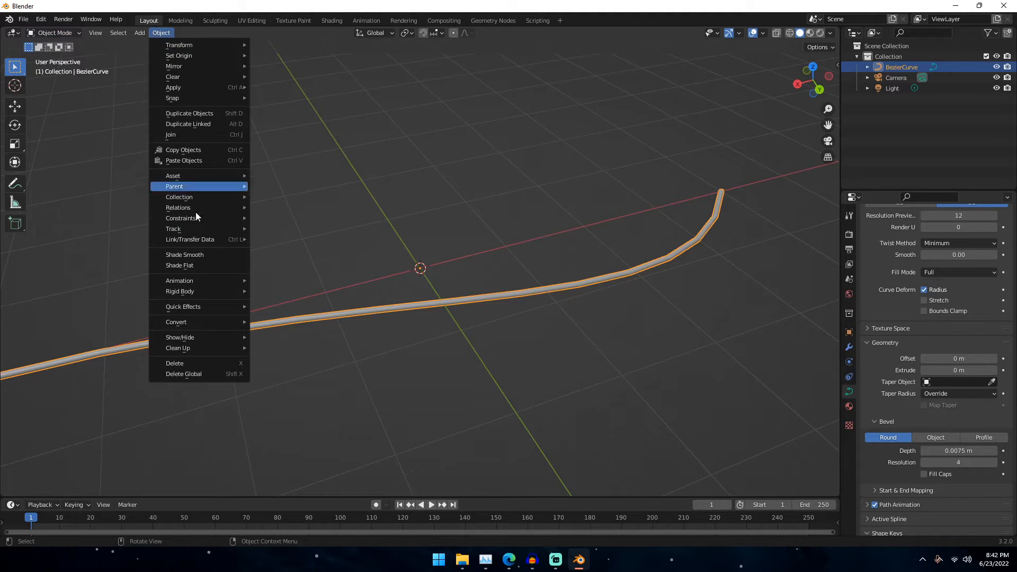
{"action": "mouse_move", "coordinate": [176, 322]}
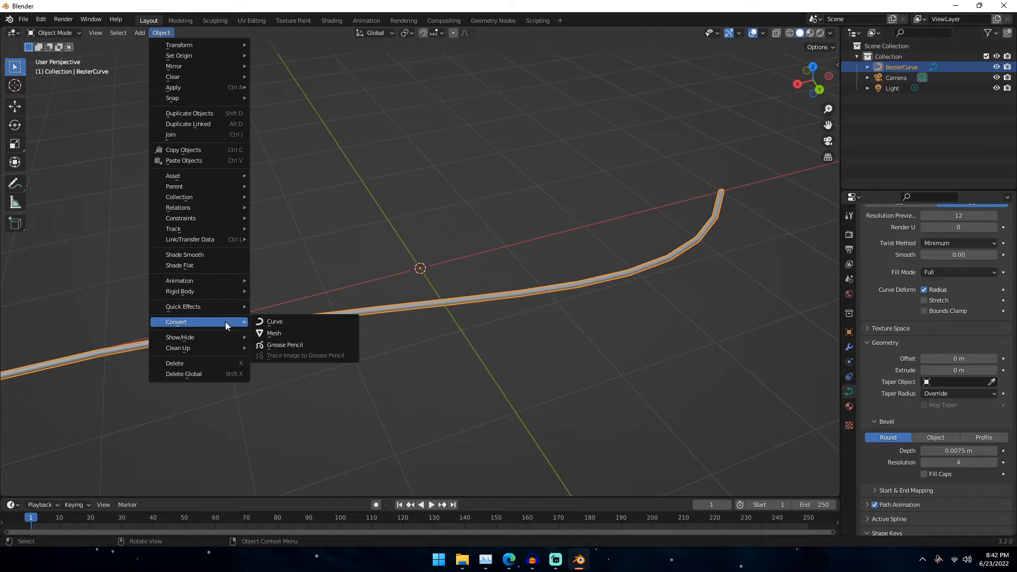
{"action": "left_click", "coordinate": [274, 333]}
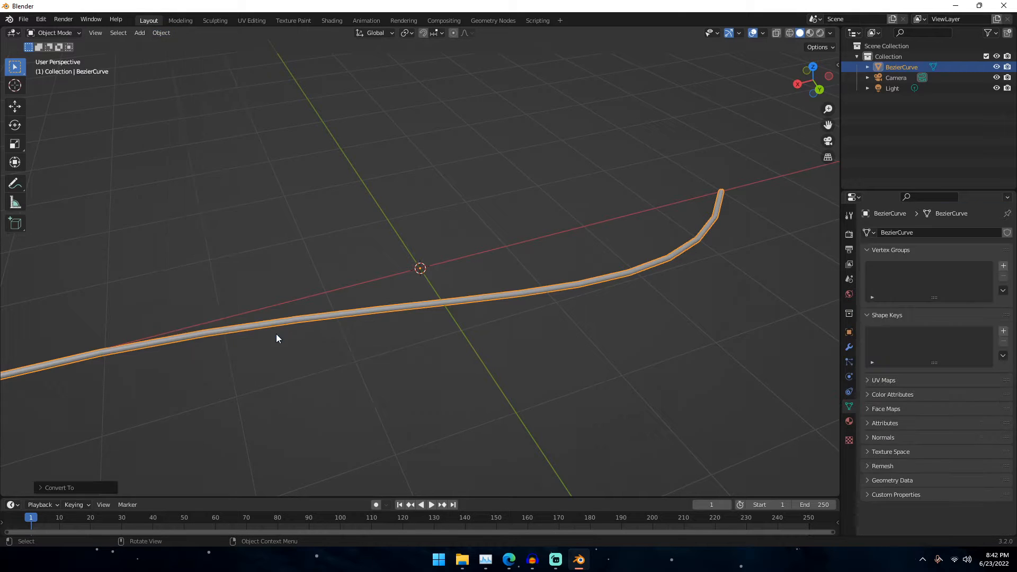
{"action": "key", "text": "Tab"}
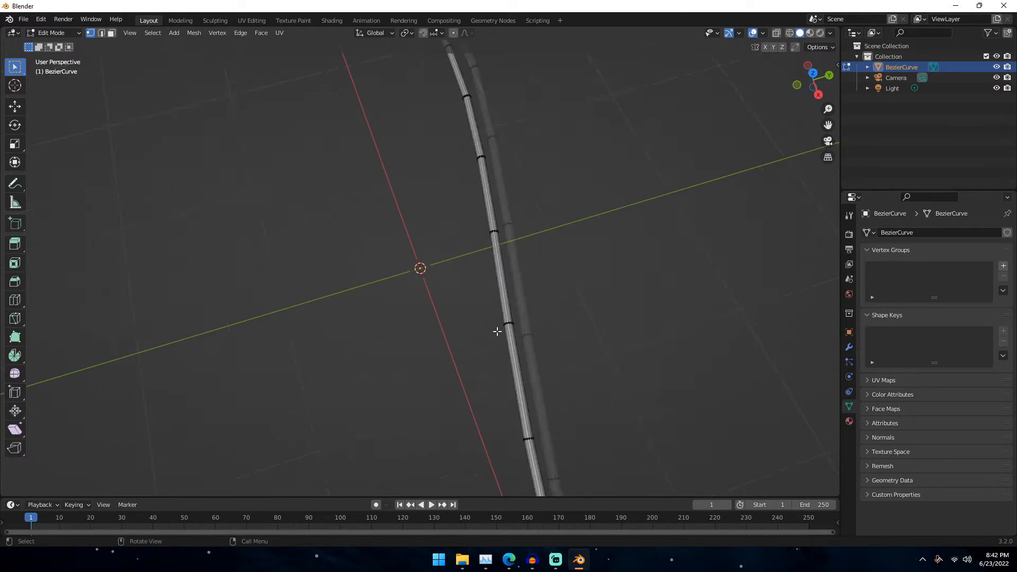
{"action": "left_click_drag", "start_coordinate": [496, 330], "coordinate": [522, 292]}
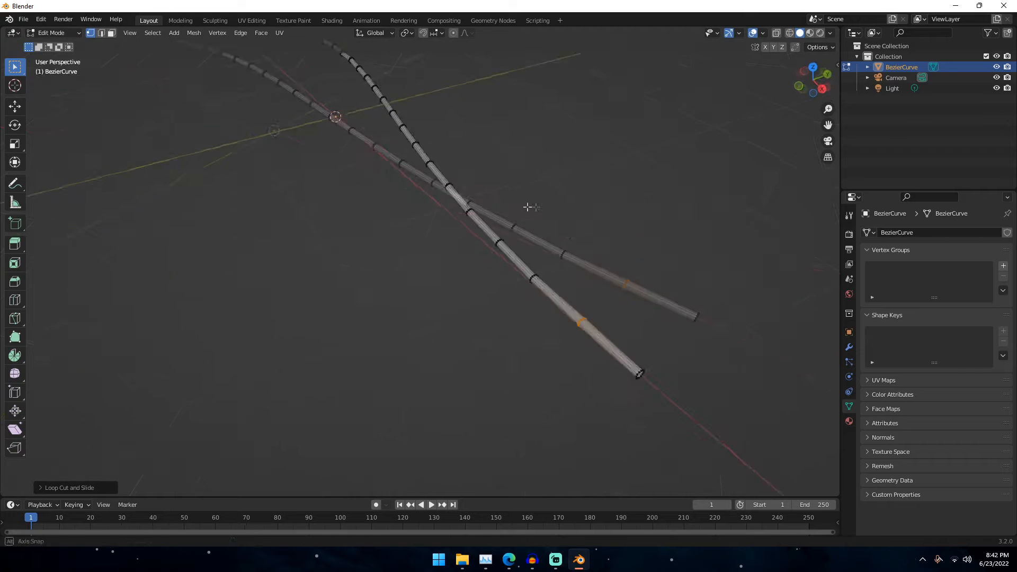
{"action": "key", "text": "Tab"}
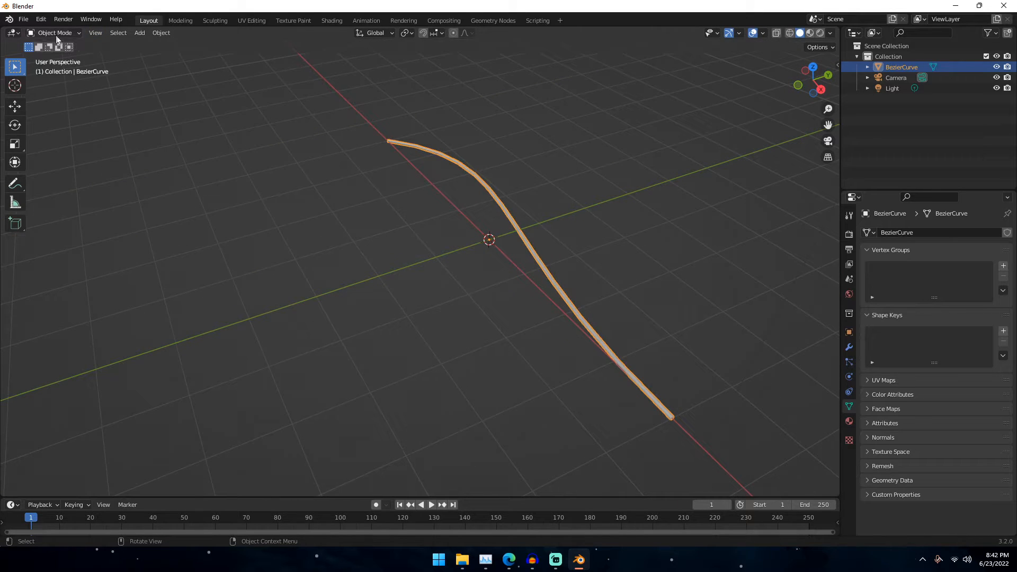
- In Weight Paint mode, paint full weight along the tube, leaving one end unweighted
{"action": "left_click", "coordinate": [55, 33]}
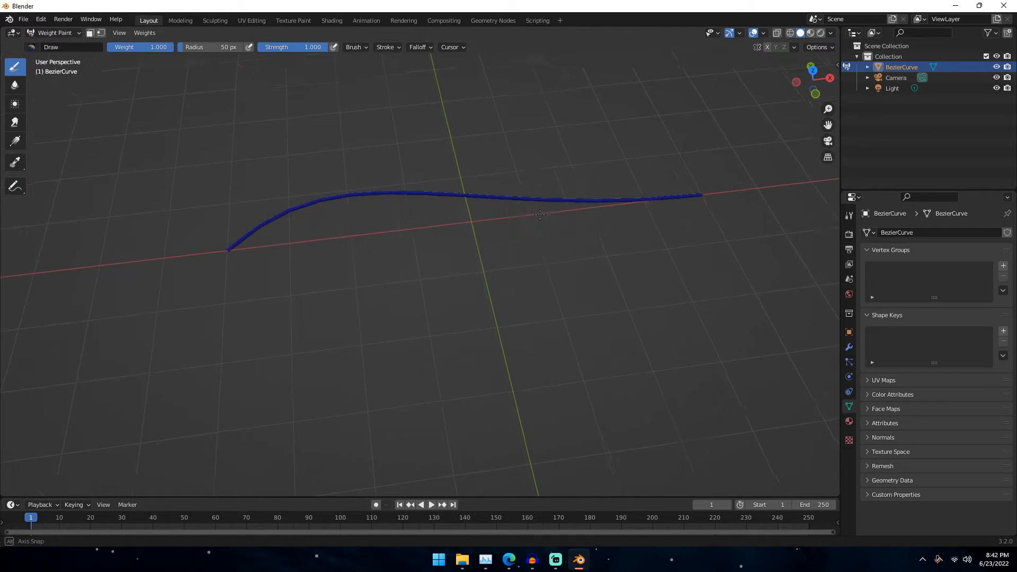
{"action": "left_click_drag", "start_coordinate": [539, 214], "coordinate": [564, 370]}
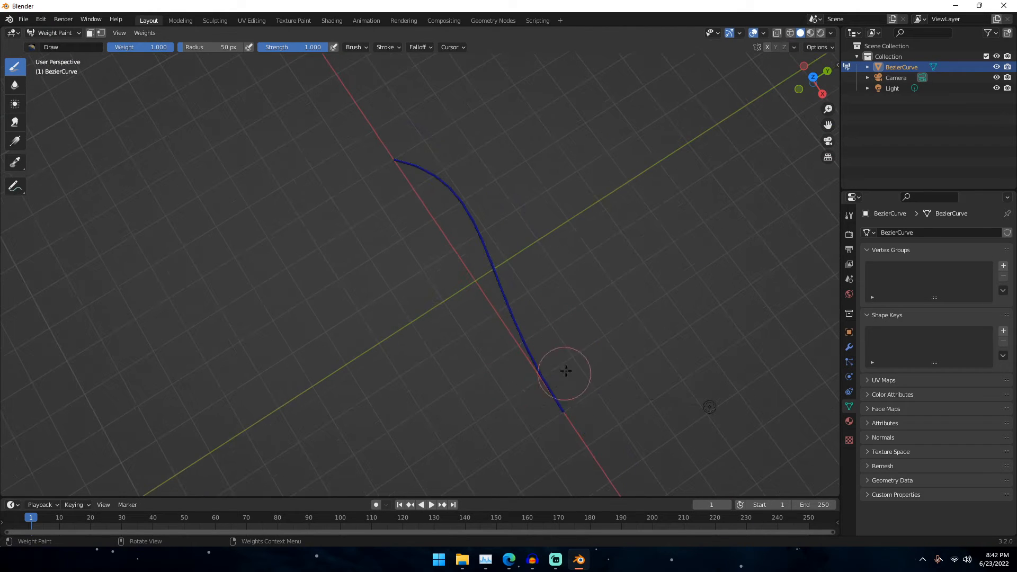
{"action": "mouse_move", "coordinate": [553, 355]}
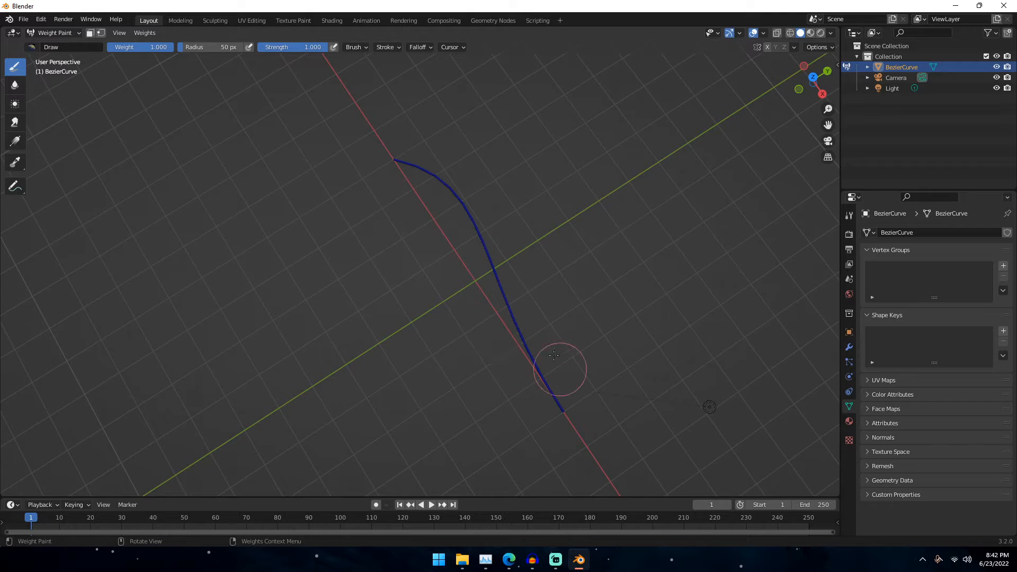
{"action": "mouse_move", "coordinate": [402, 193]}
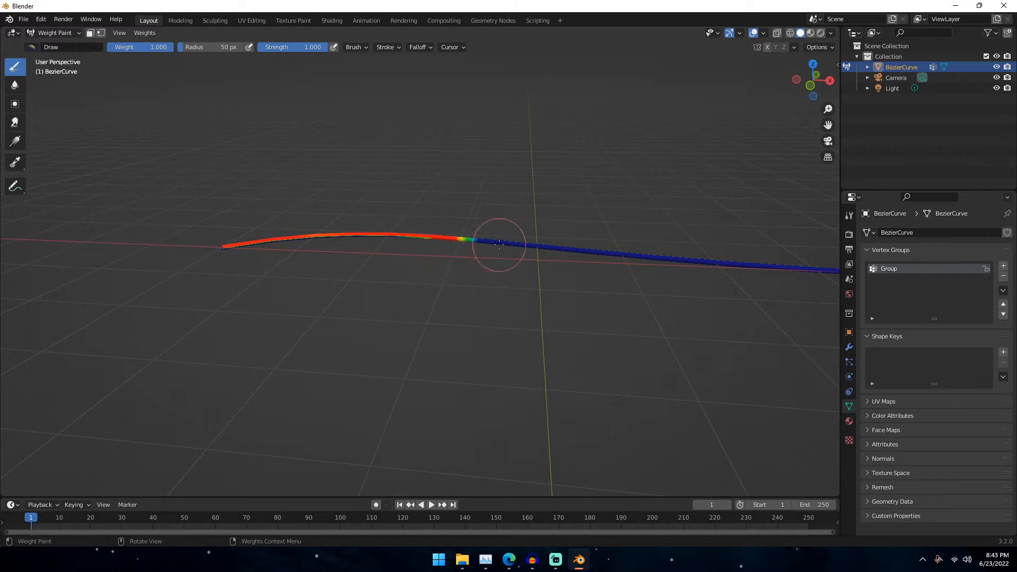
{"action": "left_click_drag", "start_coordinate": [498, 244], "coordinate": [574, 250]}
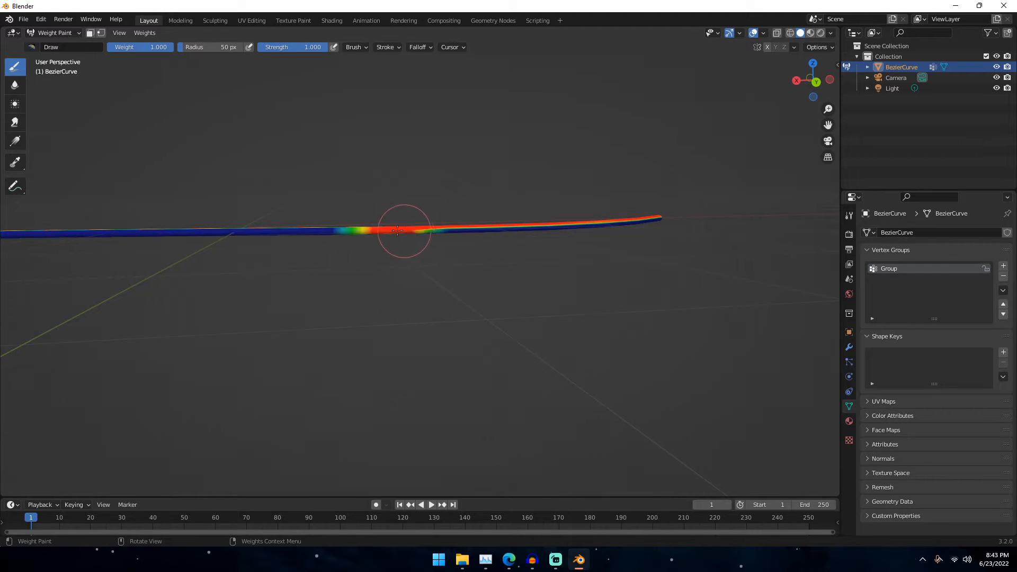
{"action": "left_click_drag", "start_coordinate": [403, 230], "coordinate": [658, 219]}
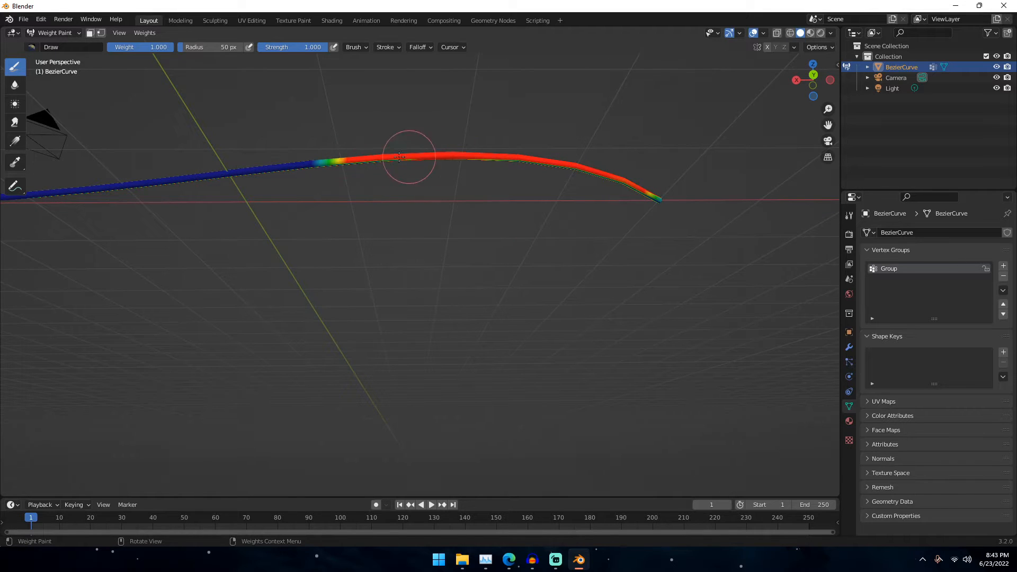
{"action": "left_click_drag", "start_coordinate": [409, 156], "coordinate": [524, 161]}
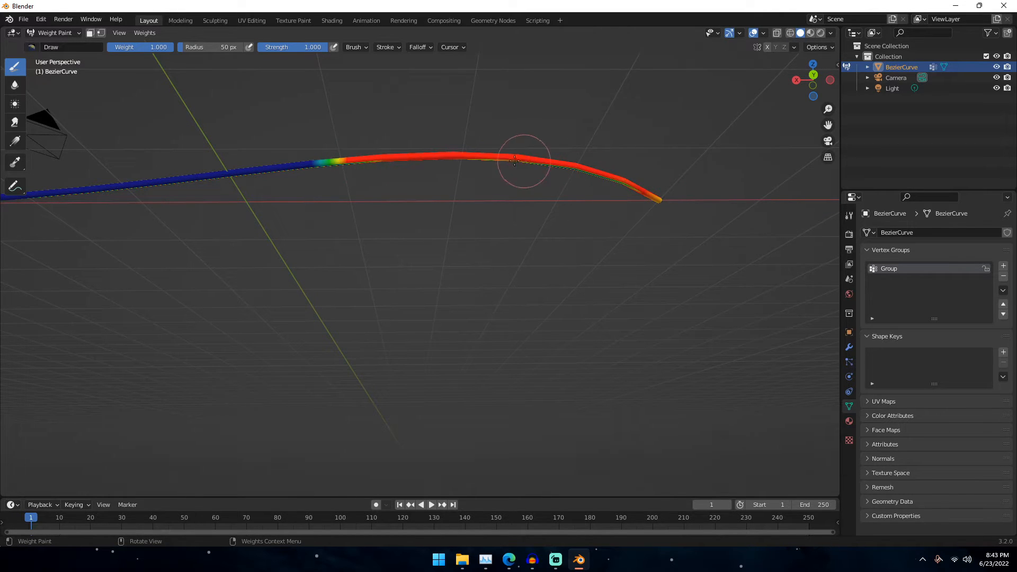
{"action": "left_click_drag", "start_coordinate": [516, 162], "coordinate": [373, 208]}
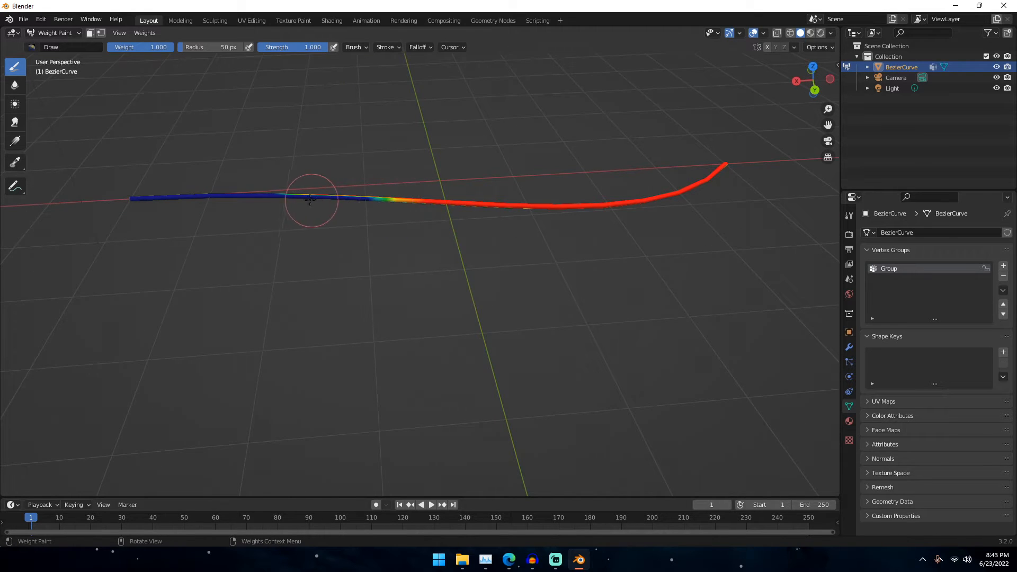
- Orbit around the tube to inspect the painted weights
{"action": "left_click_drag", "start_coordinate": [311, 199], "coordinate": [424, 207]}
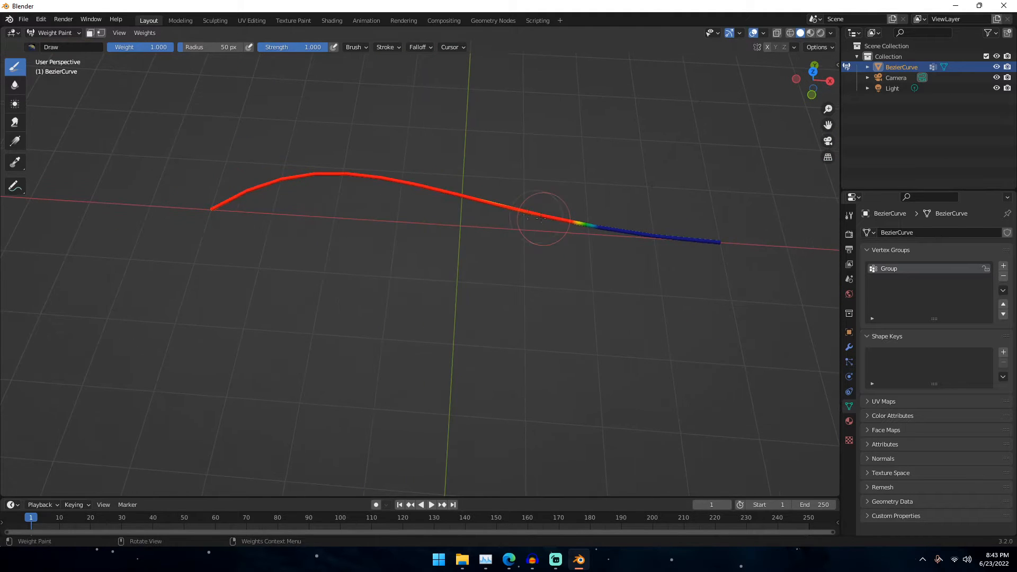
{"action": "mouse_move", "coordinate": [406, 149]}
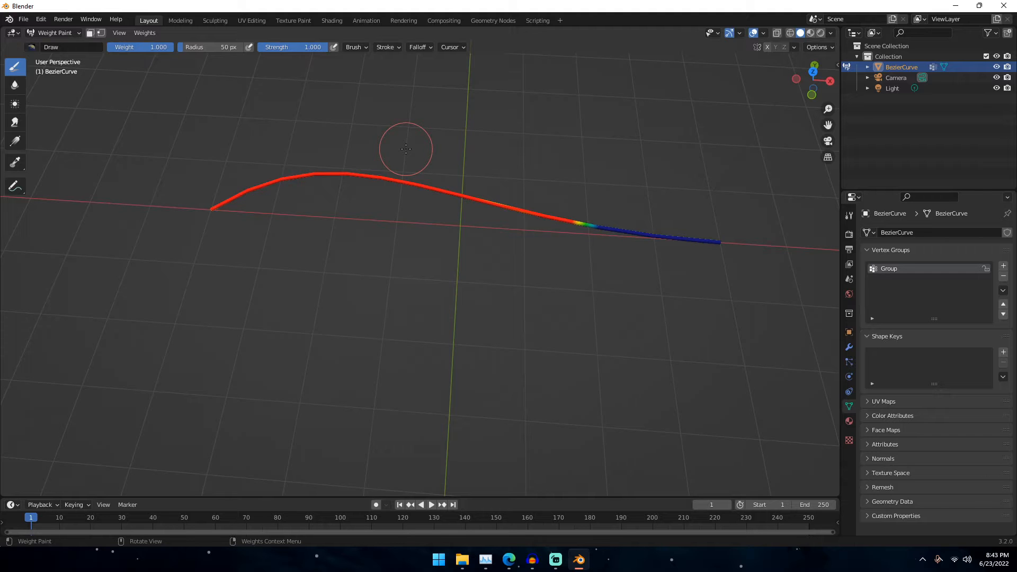
{"action": "left_click_drag", "start_coordinate": [407, 150], "coordinate": [445, 292]}
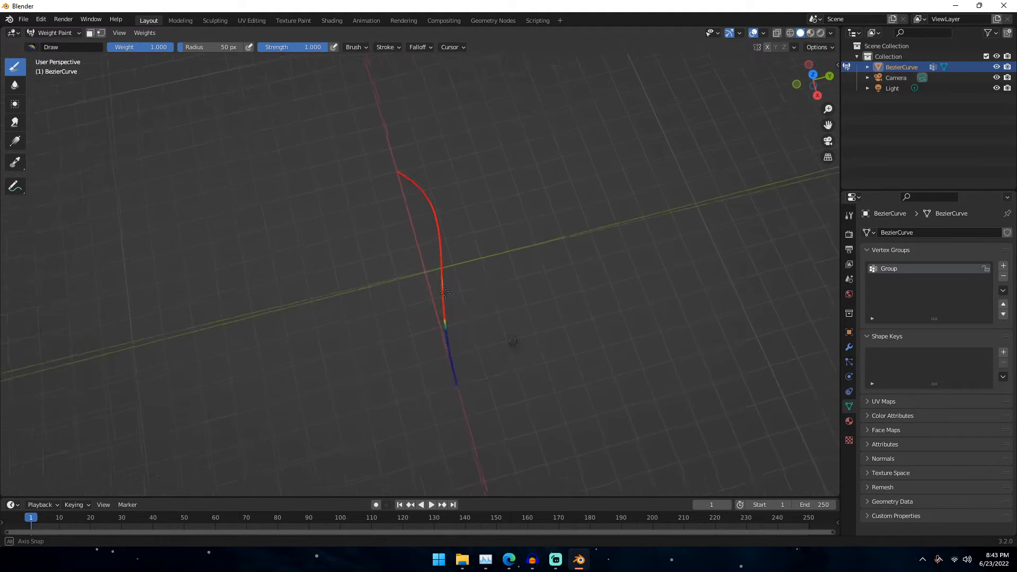
{"action": "left_click_drag", "start_coordinate": [444, 293], "coordinate": [444, 272]}
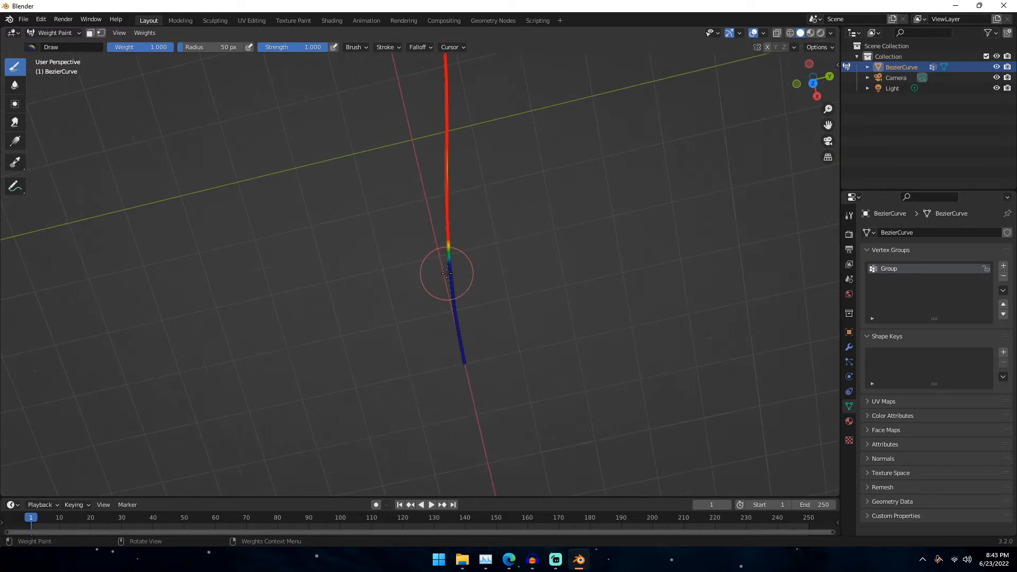
{"action": "mouse_move", "coordinate": [480, 253]}
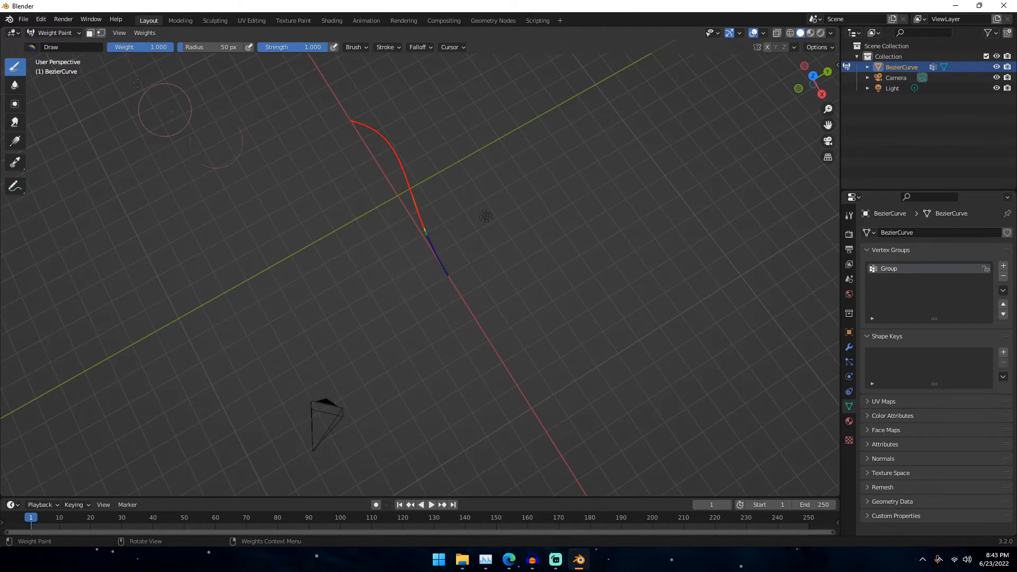
- Add a Hair particle system to the tube with hair length 0.85 m
{"action": "left_click", "coordinate": [55, 33]}
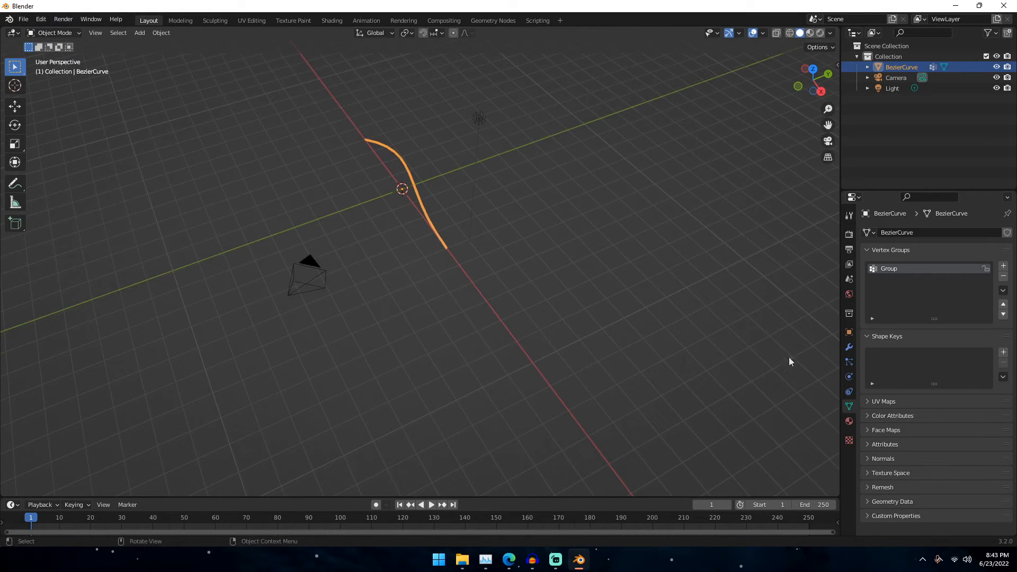
{"action": "mouse_move", "coordinate": [849, 363]}
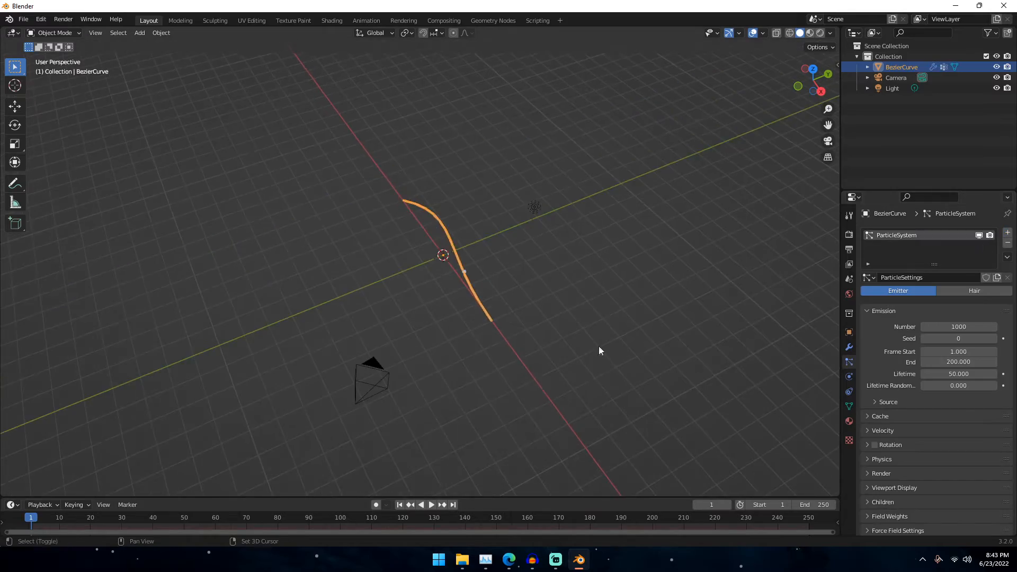
{"action": "left_click", "coordinate": [974, 291]}
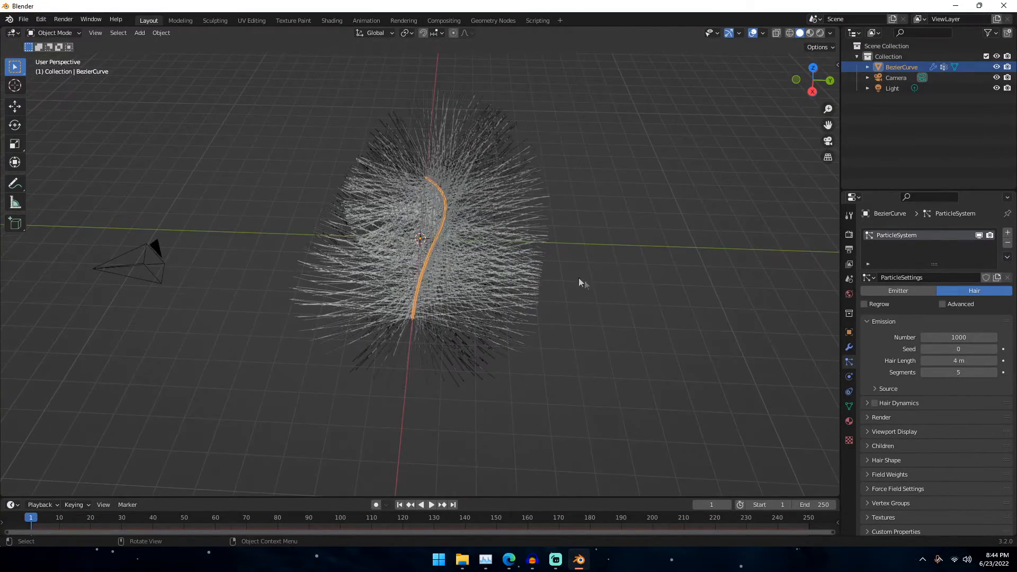
{"action": "left_click", "coordinate": [958, 360]}
{"action": "type", "text": "0.85"}
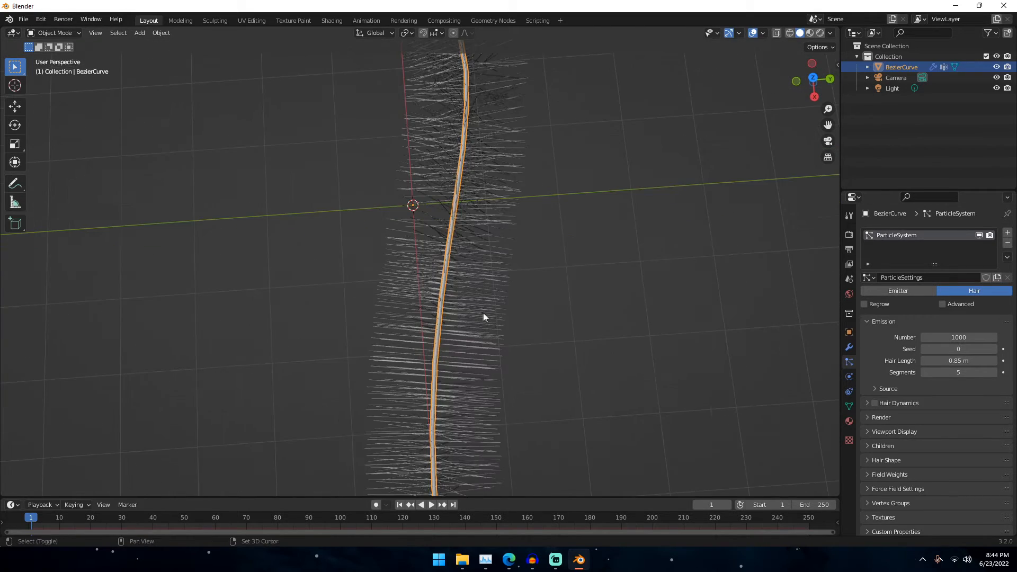
{"action": "left_click_drag", "start_coordinate": [483, 317], "coordinate": [437, 285]}
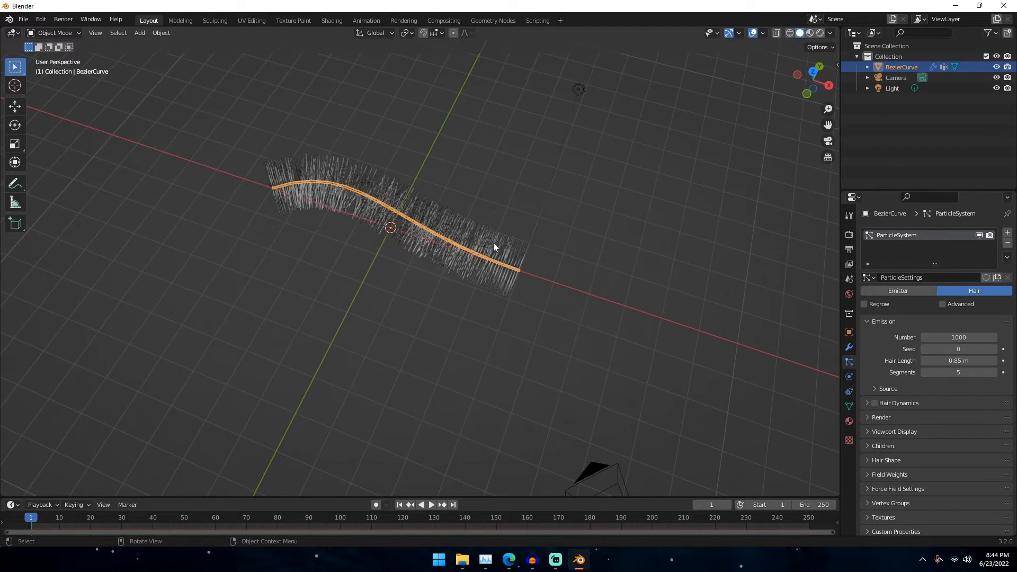
{"action": "mouse_move", "coordinate": [441, 232]}
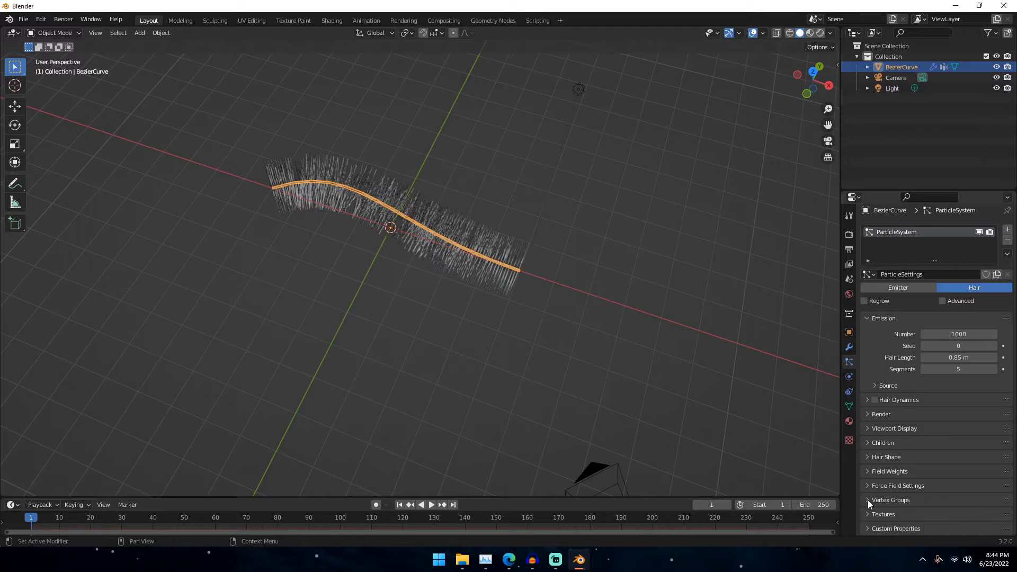
- Set the hair Density vertex group to Group so hair grows only on the weighted half
{"action": "left_click", "coordinate": [892, 499]}
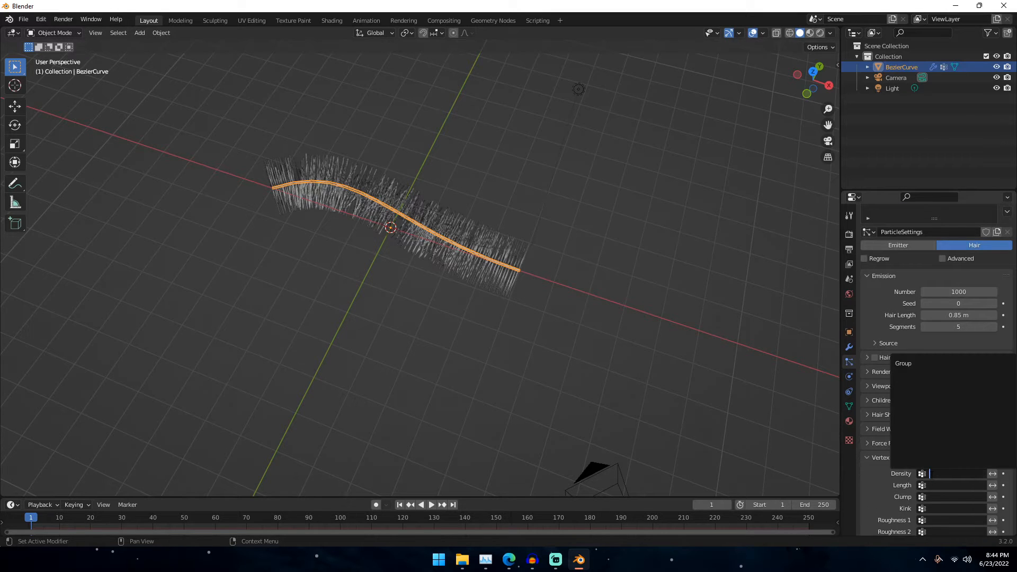
{"action": "type", "text": "Group"}
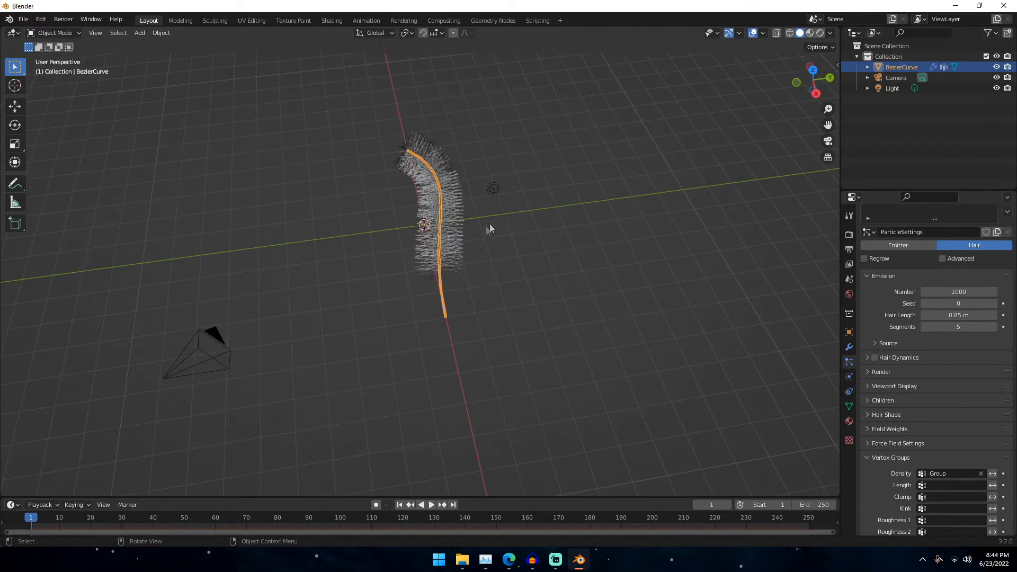
{"action": "left_click_drag", "start_coordinate": [490, 229], "coordinate": [272, 129]}
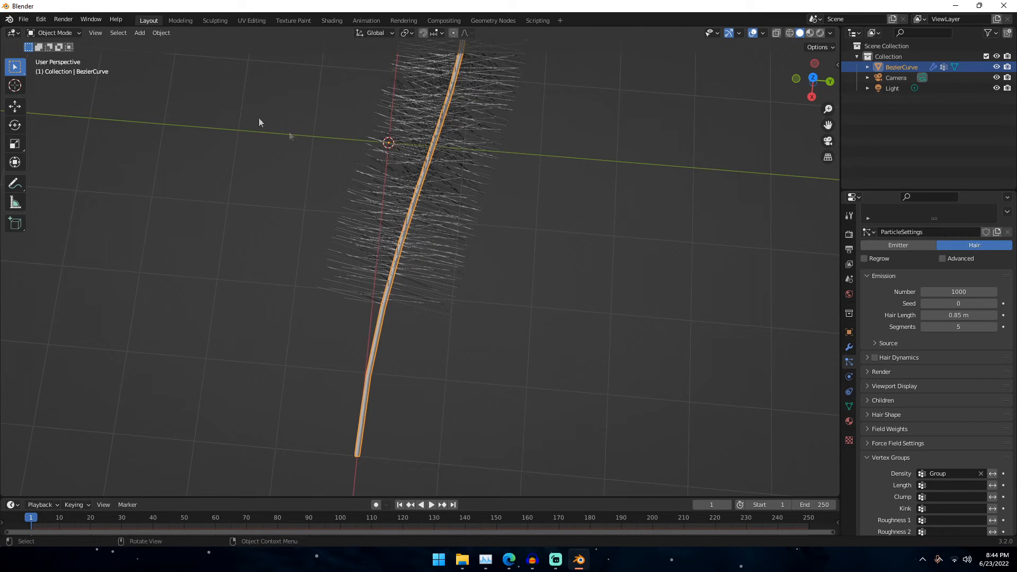
{"action": "left_click", "coordinate": [55, 32]}
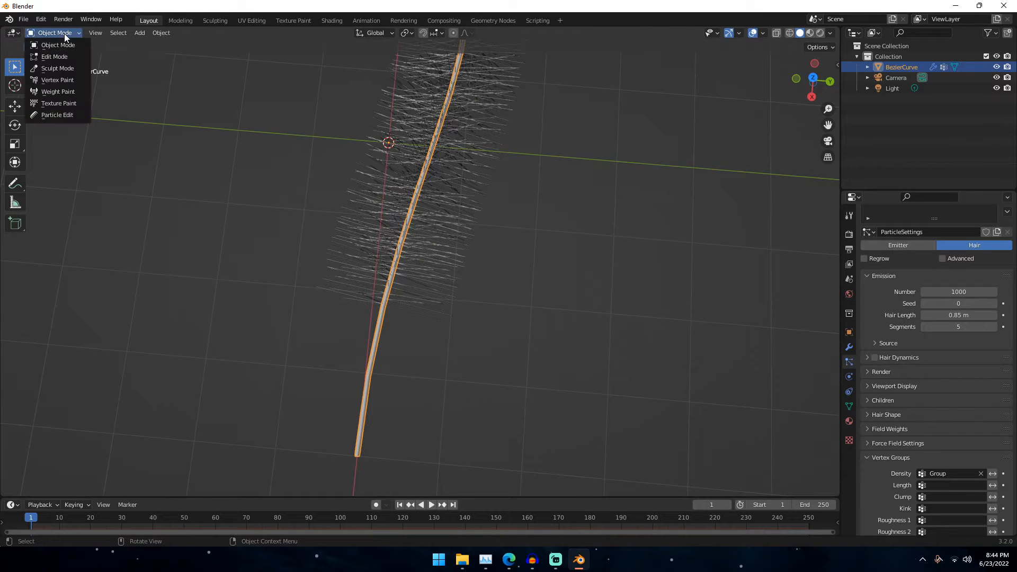
- In Particle Edit mode, comb the hair strands into a swept shape toward the tip
{"action": "left_click", "coordinate": [57, 114]}
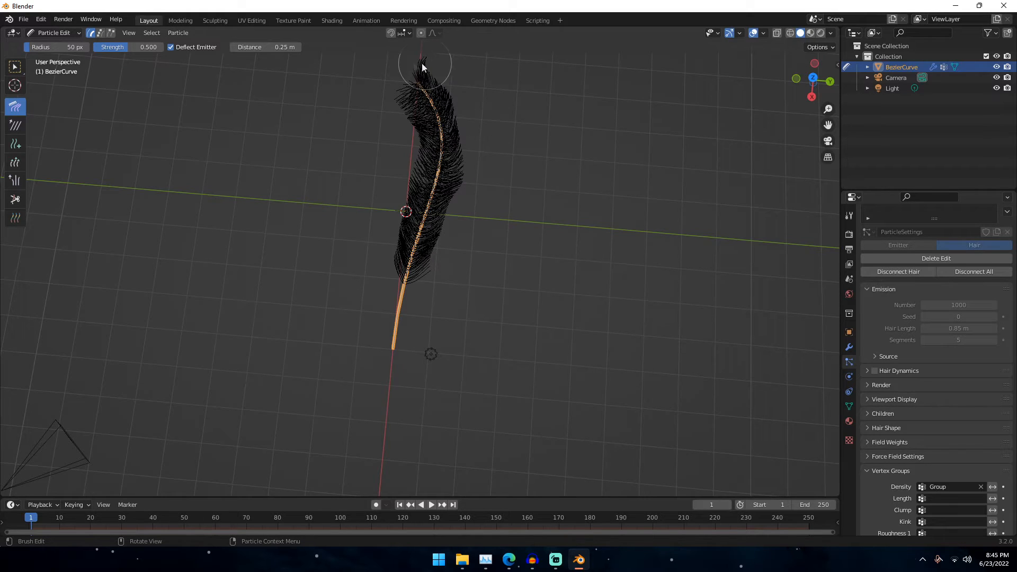
{"action": "left_click_drag", "start_coordinate": [425, 65], "coordinate": [399, 85]}
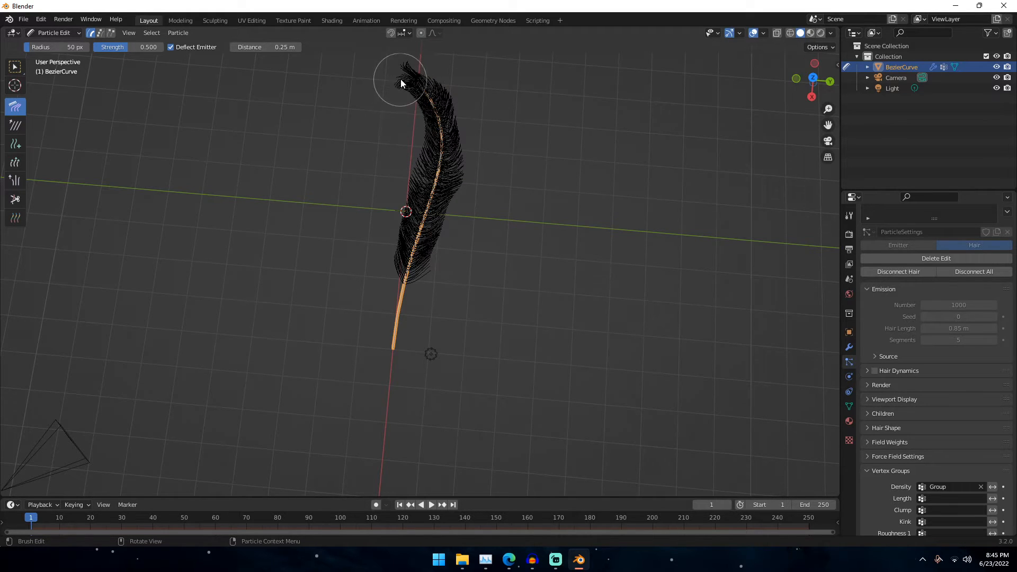
{"action": "left_click_drag", "start_coordinate": [401, 83], "coordinate": [472, 183]}
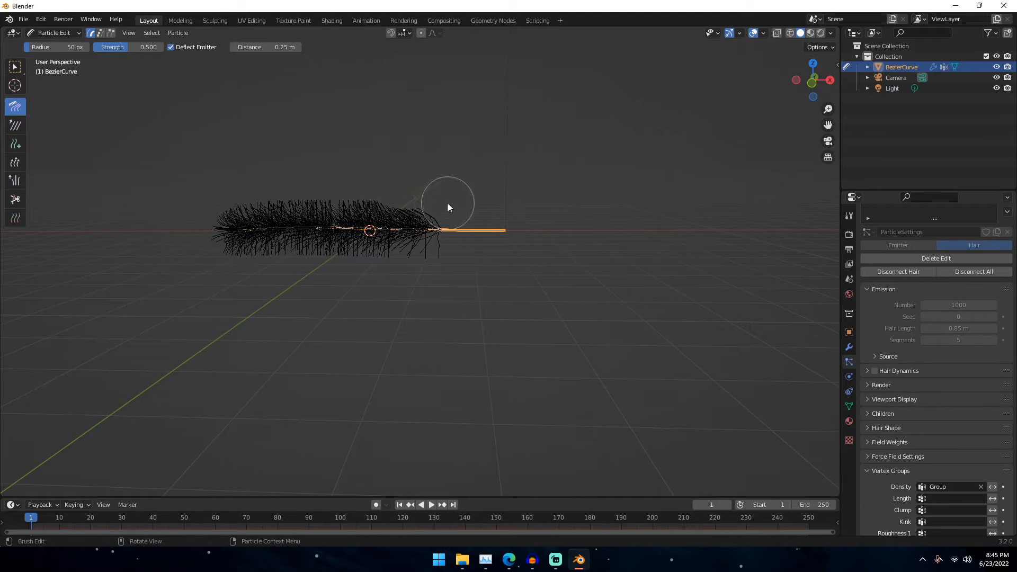
{"action": "left_click_drag", "start_coordinate": [447, 205], "coordinate": [221, 211]}
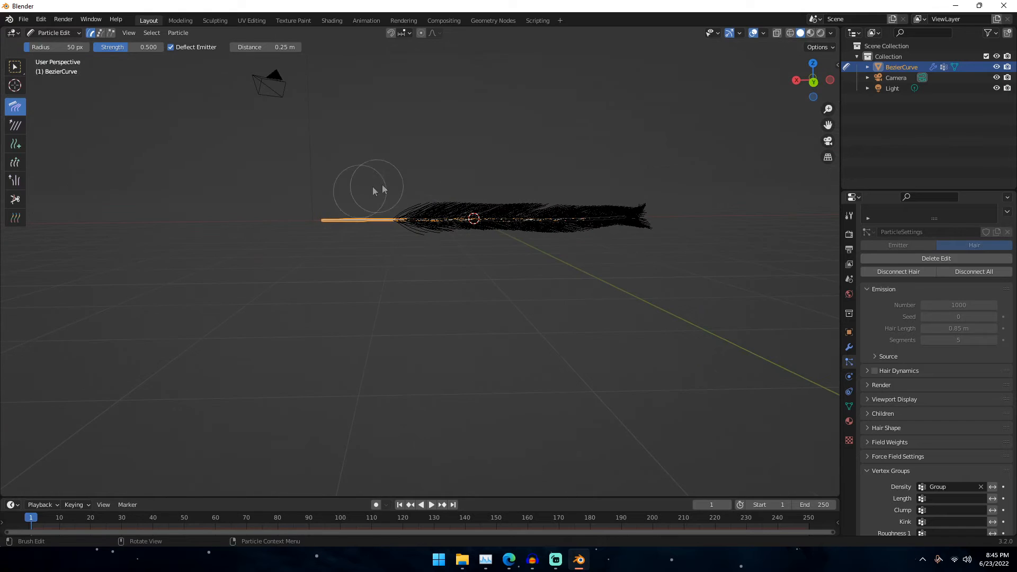
{"action": "left_click_drag", "start_coordinate": [373, 192], "coordinate": [626, 198]}
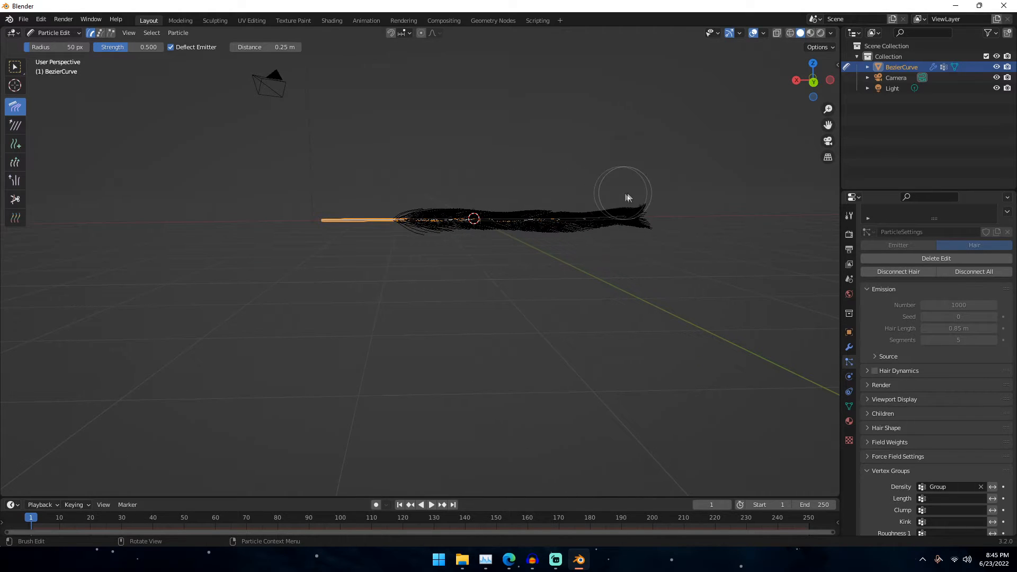
{"action": "left_click_drag", "start_coordinate": [623, 195], "coordinate": [525, 238]}
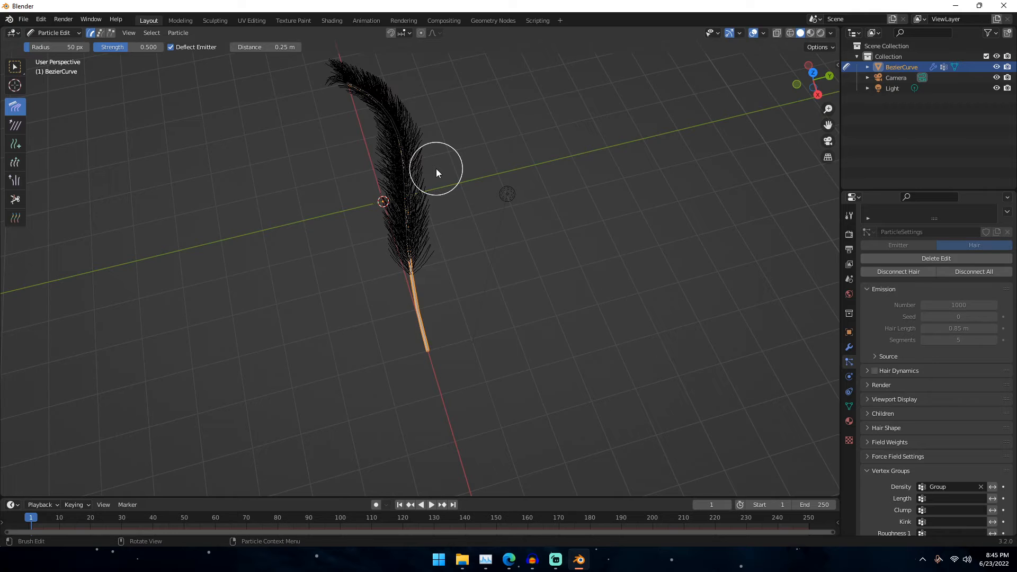
- Orbit around the feather to check the combed shape and shaft
{"action": "left_click_drag", "start_coordinate": [436, 172], "coordinate": [255, 202]}
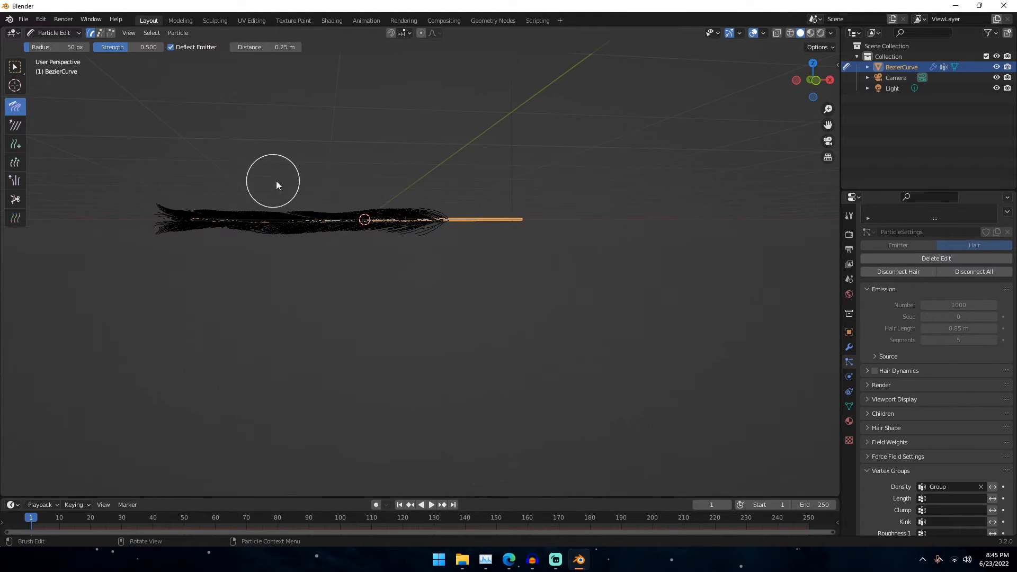
{"action": "left_click_drag", "start_coordinate": [275, 184], "coordinate": [384, 290]}
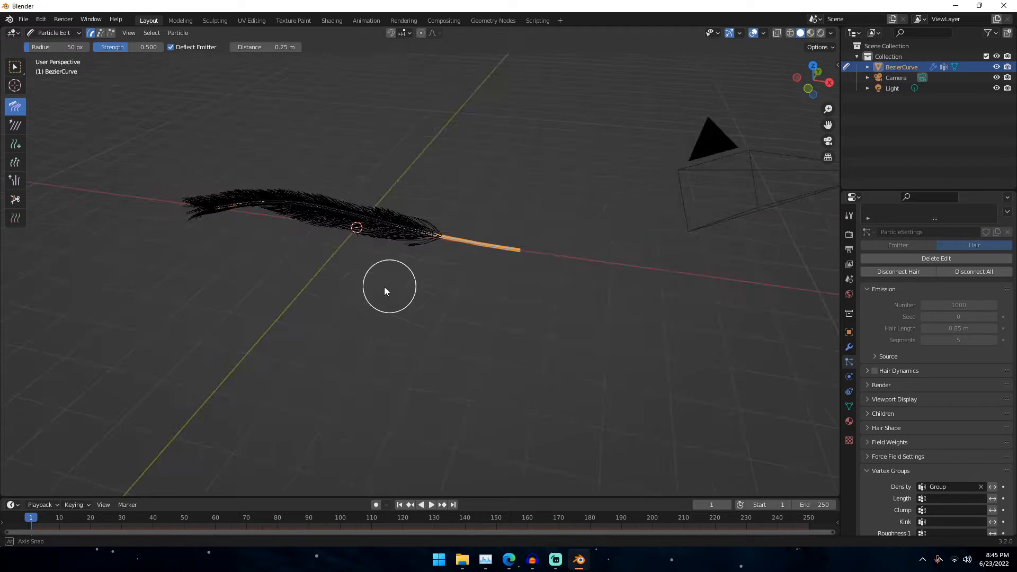
{"action": "left_click_drag", "start_coordinate": [389, 288], "coordinate": [93, 67]}
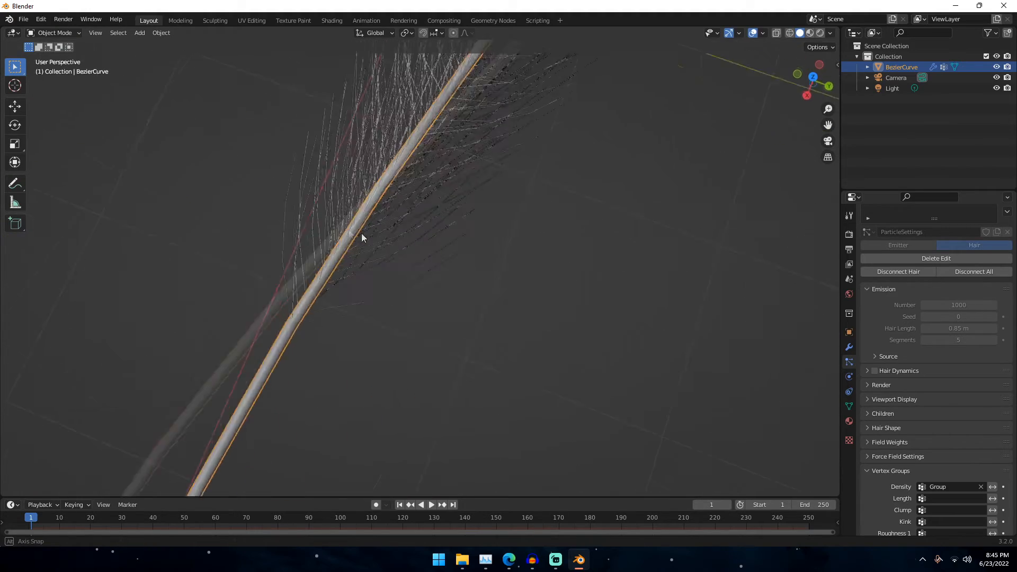
- Orbit the view to inspect the finished feather from above and below
{"action": "left_click_drag", "start_coordinate": [362, 238], "coordinate": [455, 224]}
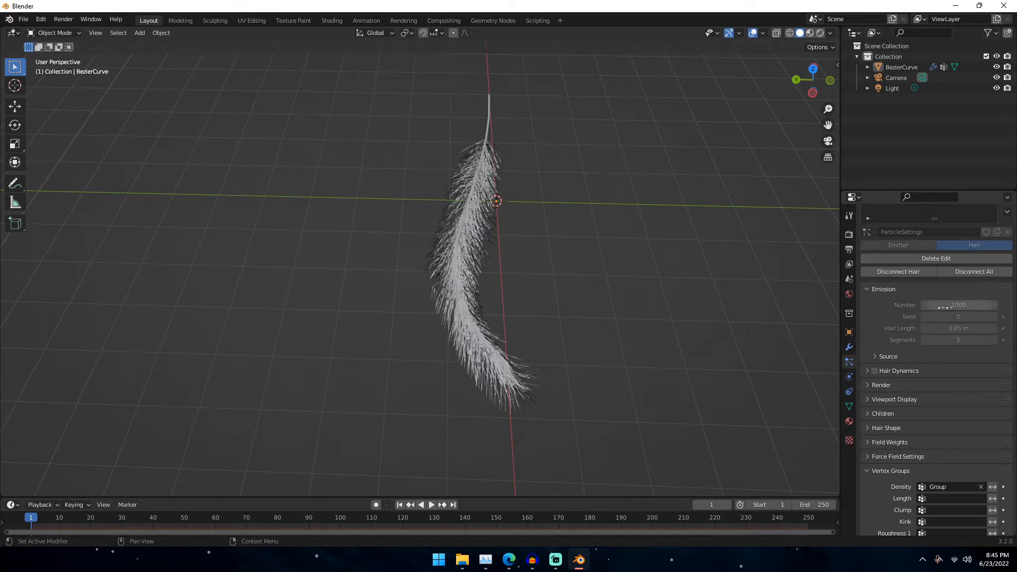
{"action": "left_click_drag", "start_coordinate": [493, 201], "coordinate": [648, 289]}
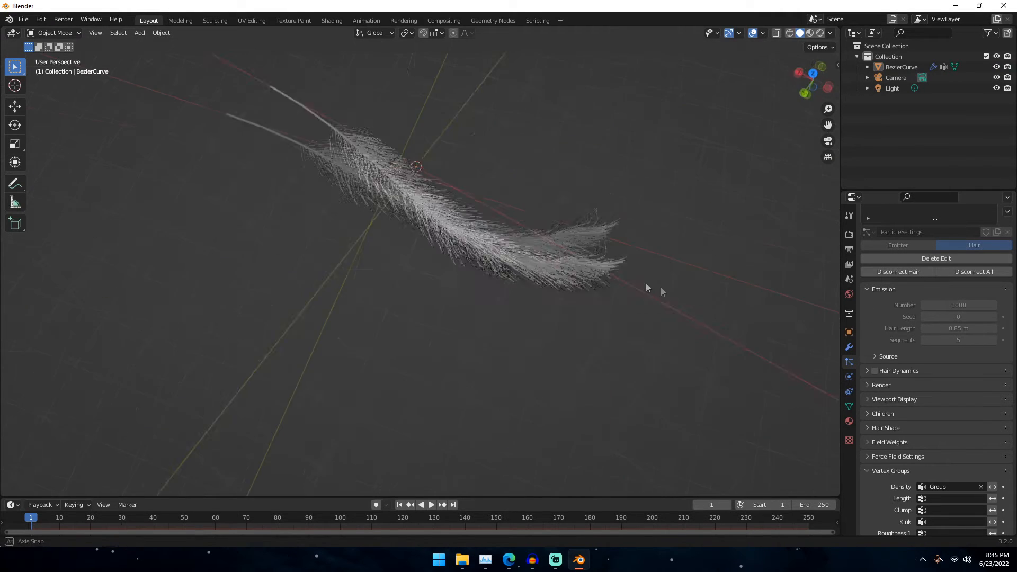
{"action": "left_click_drag", "start_coordinate": [649, 288], "coordinate": [551, 271]}
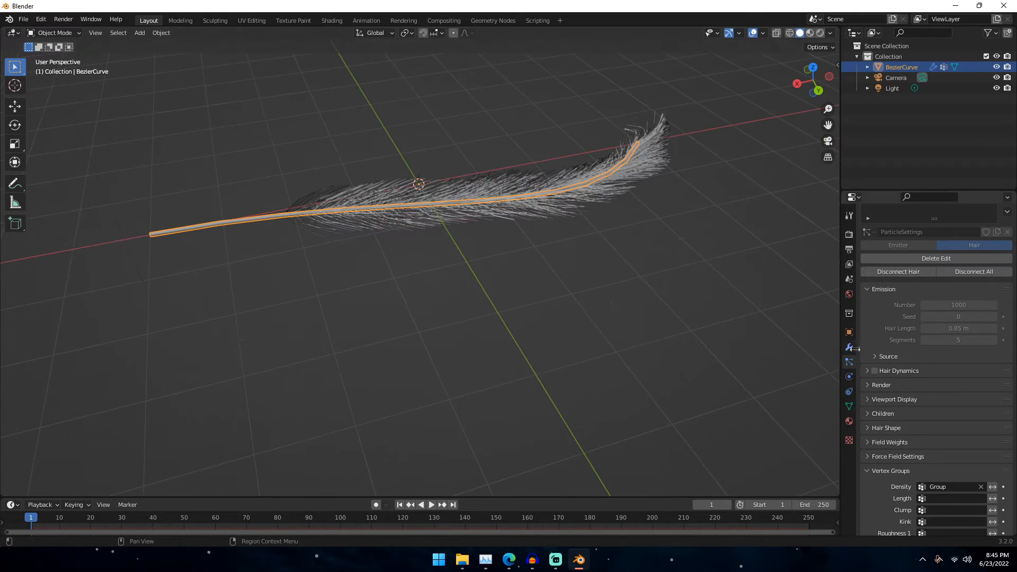
- Convert the ParticleSystem modifier's hair into a separate Mesh object
{"action": "left_click", "coordinate": [849, 348]}
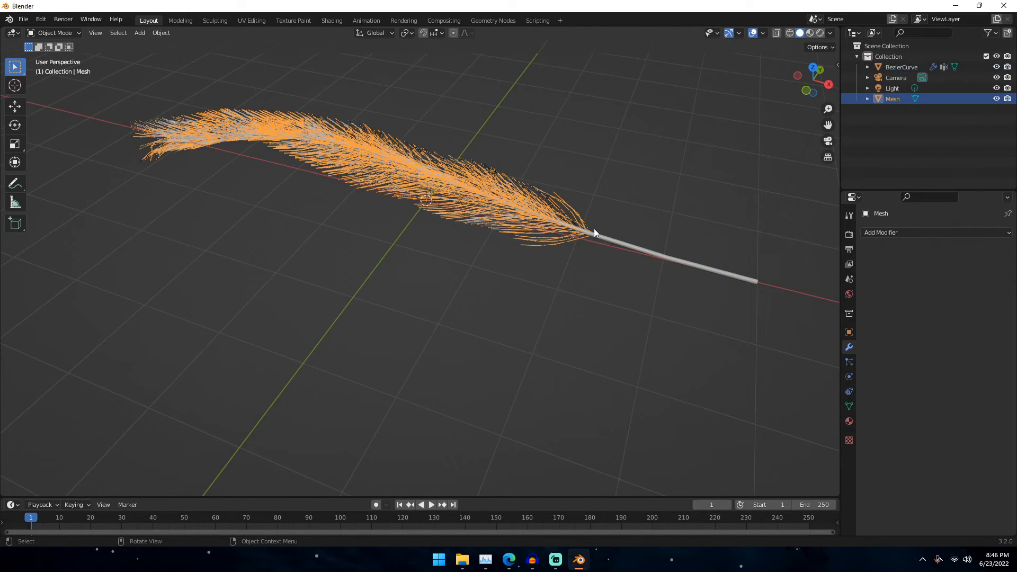
- Name the curve's material stalk and give it a saturated warm tan base colour
{"action": "left_click", "coordinate": [901, 66]}
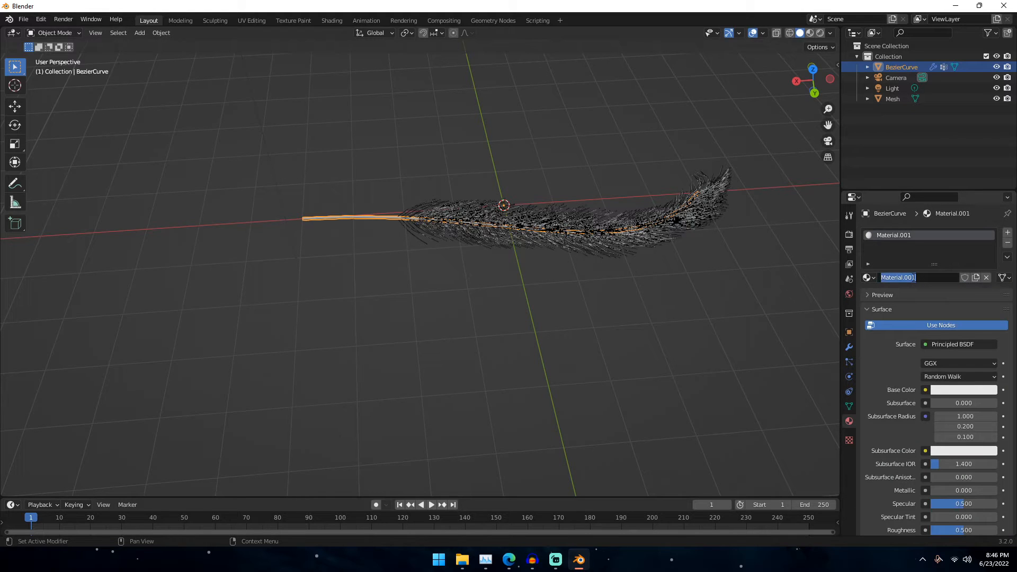
{"action": "type", "text": "stalk"}
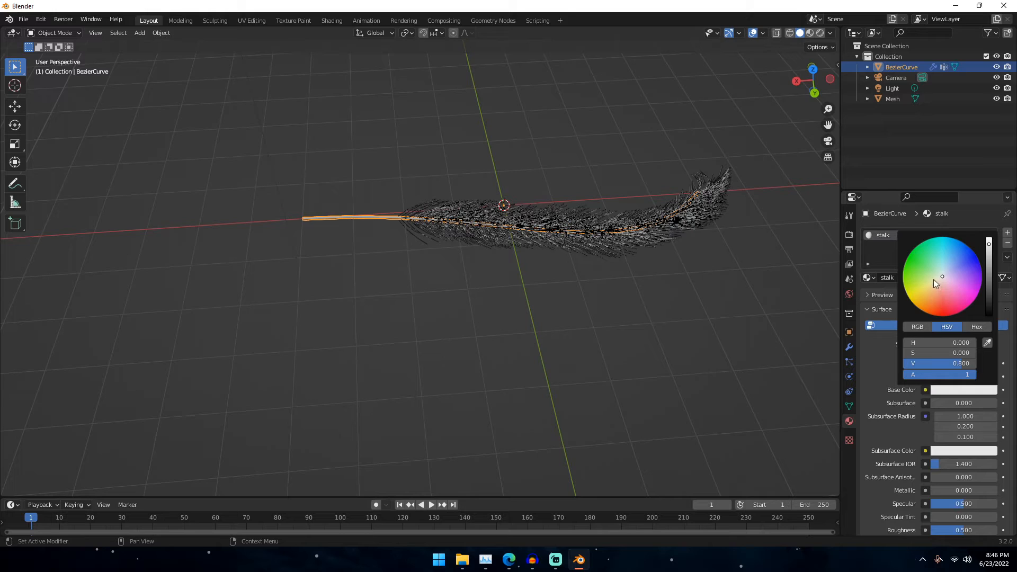
{"action": "left_click", "coordinate": [936, 281]}
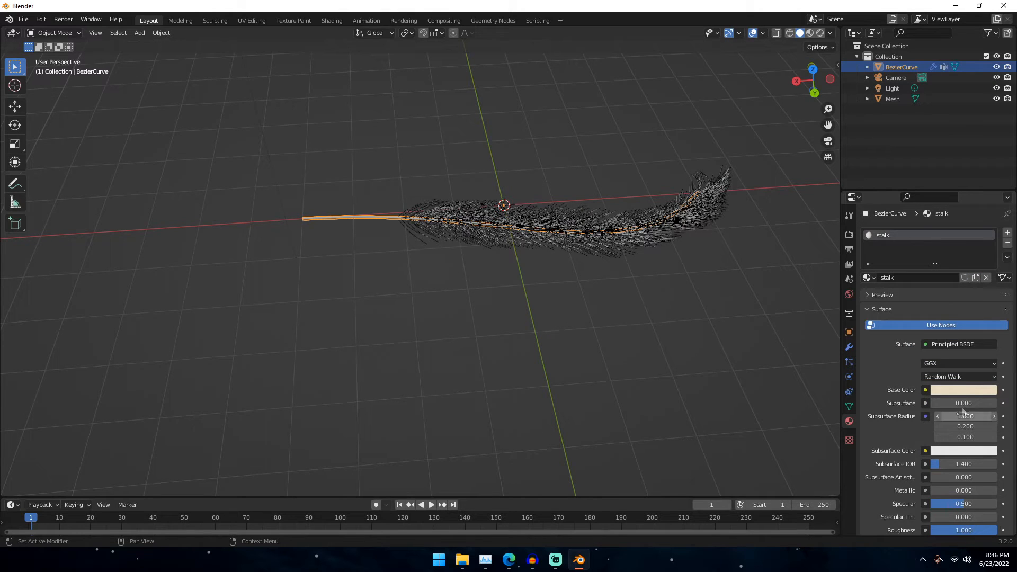
{"action": "left_click", "coordinate": [964, 389]}
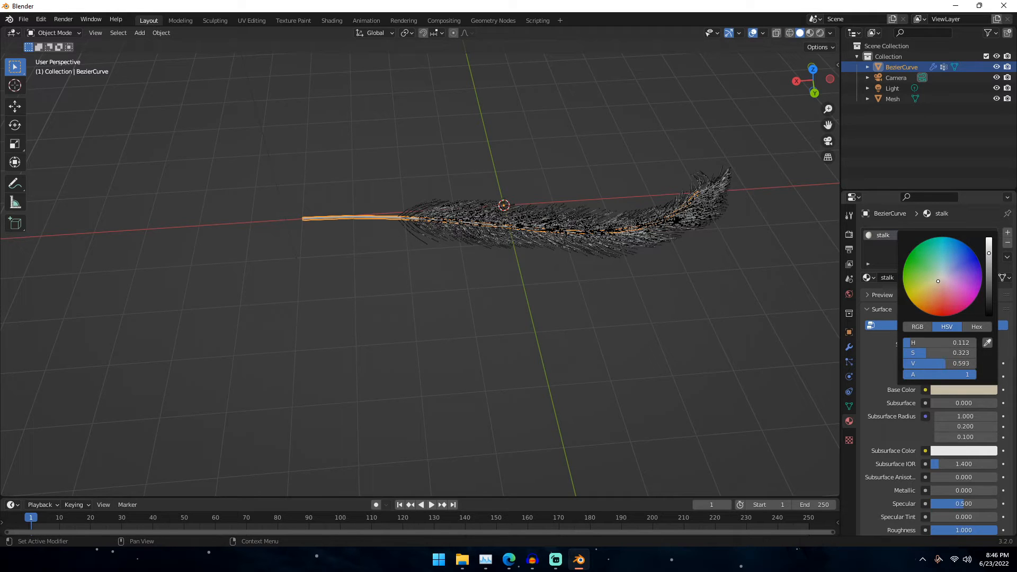
{"action": "left_click", "coordinate": [935, 284]}
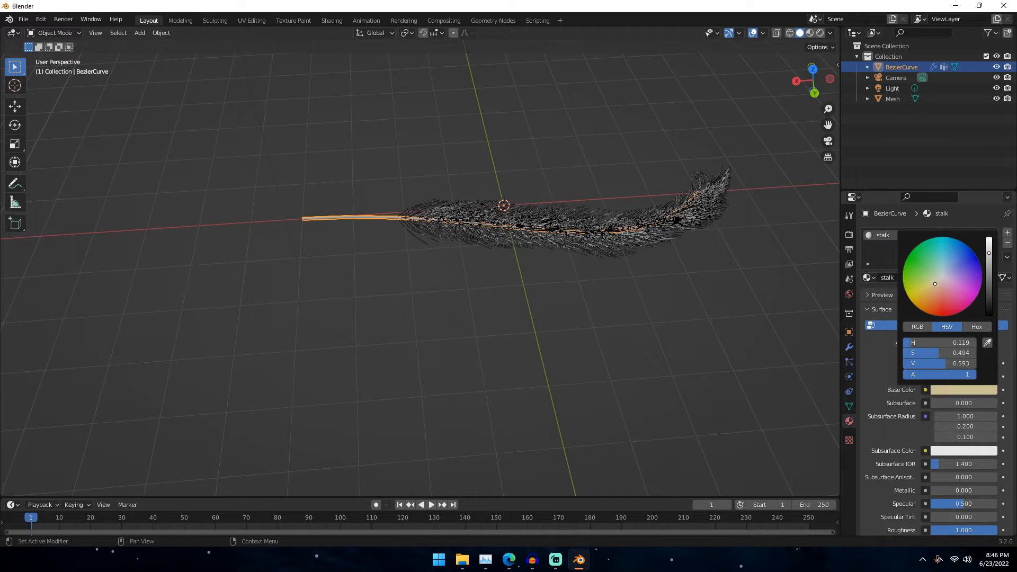
{"action": "left_click", "coordinate": [770, 308]}
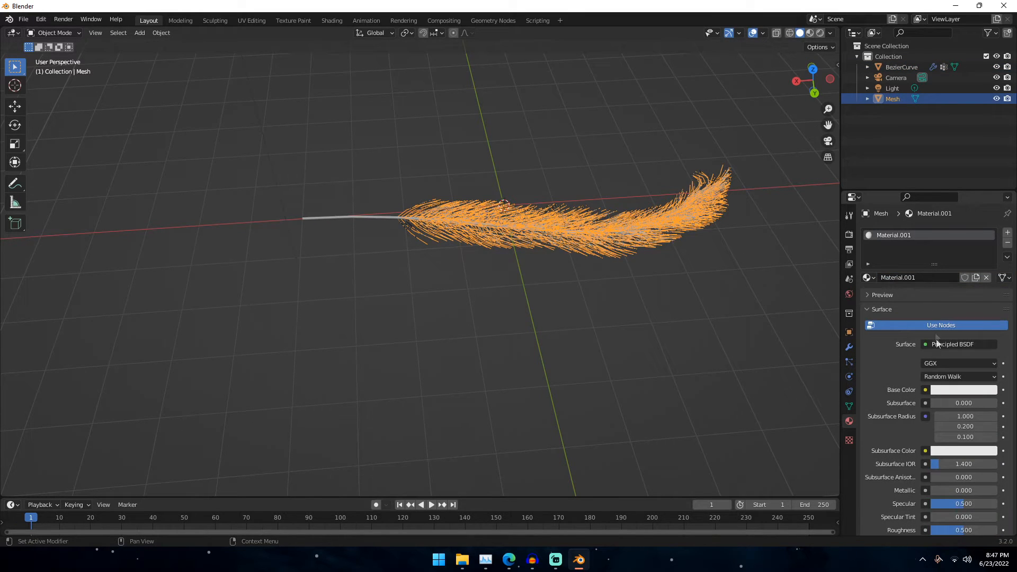
- Switch the Mesh material to Principled Hair BSDF with a near-white colour
{"action": "left_click", "coordinate": [960, 343]}
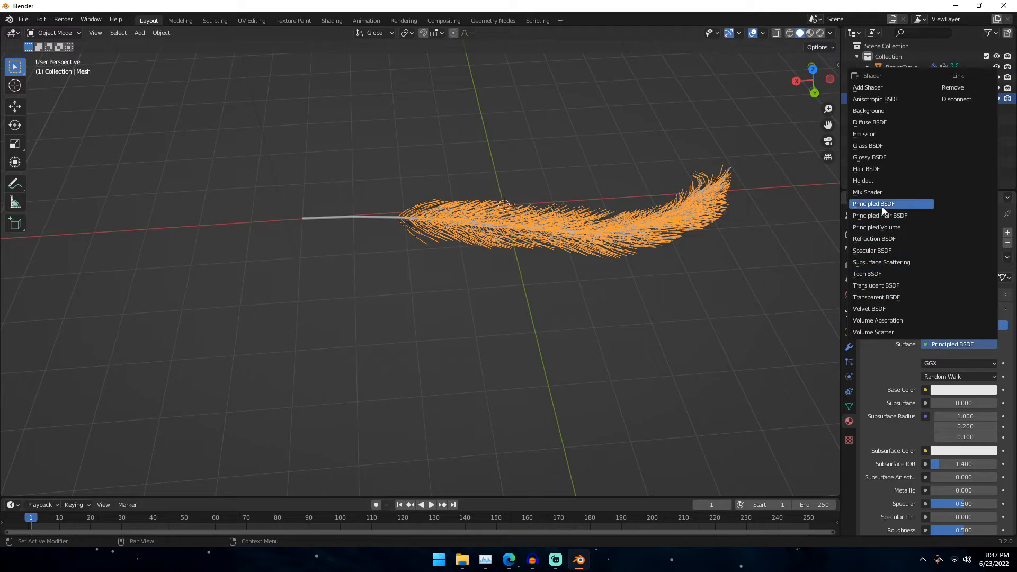
{"action": "left_click", "coordinate": [880, 215]}
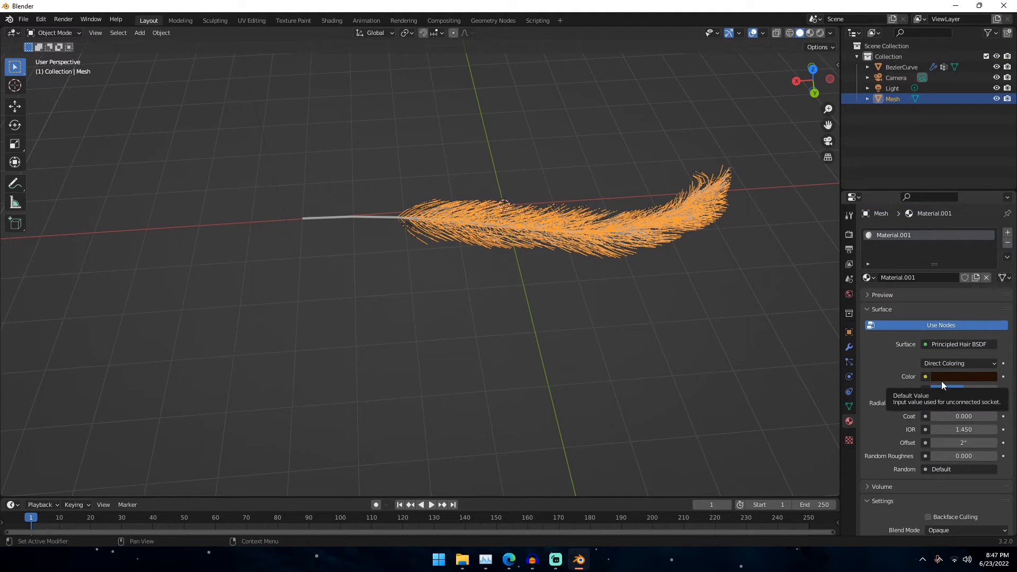
{"action": "left_click", "coordinate": [963, 376]}
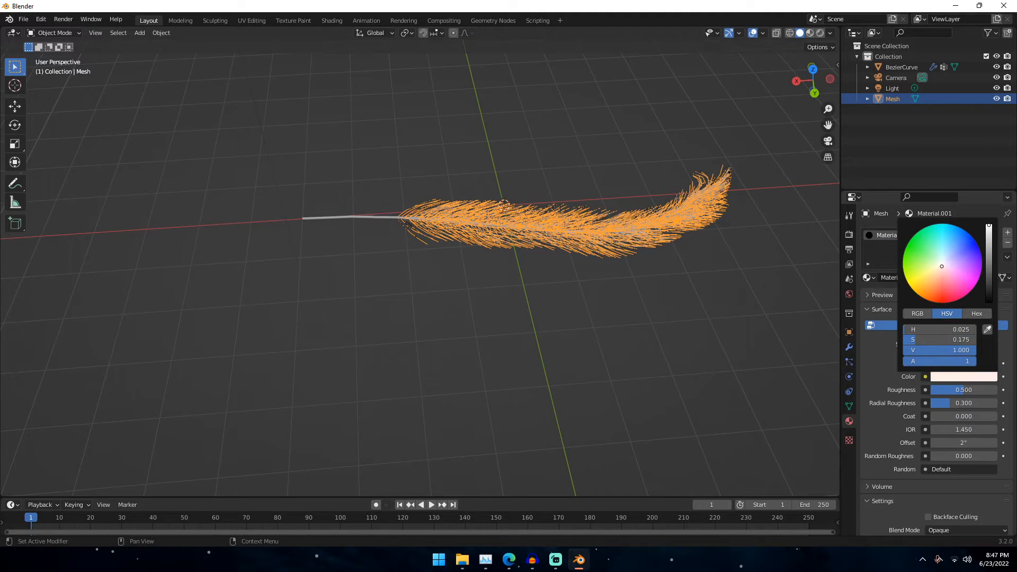
{"action": "left_click", "coordinate": [916, 314]}
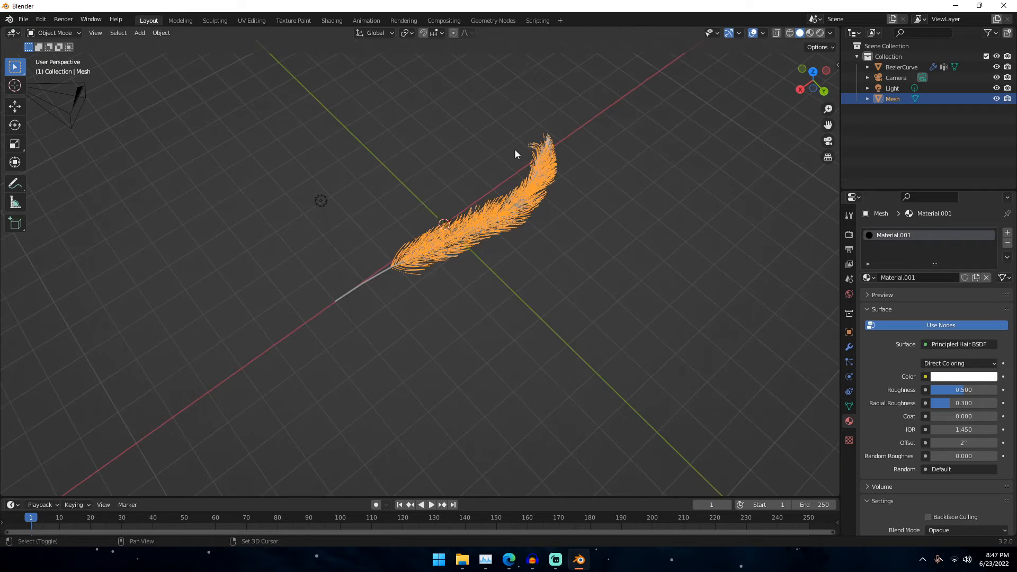
- Add a ground plane and give it a new material with black base colour and roughness 1
{"action": "left_click", "coordinate": [139, 33]}
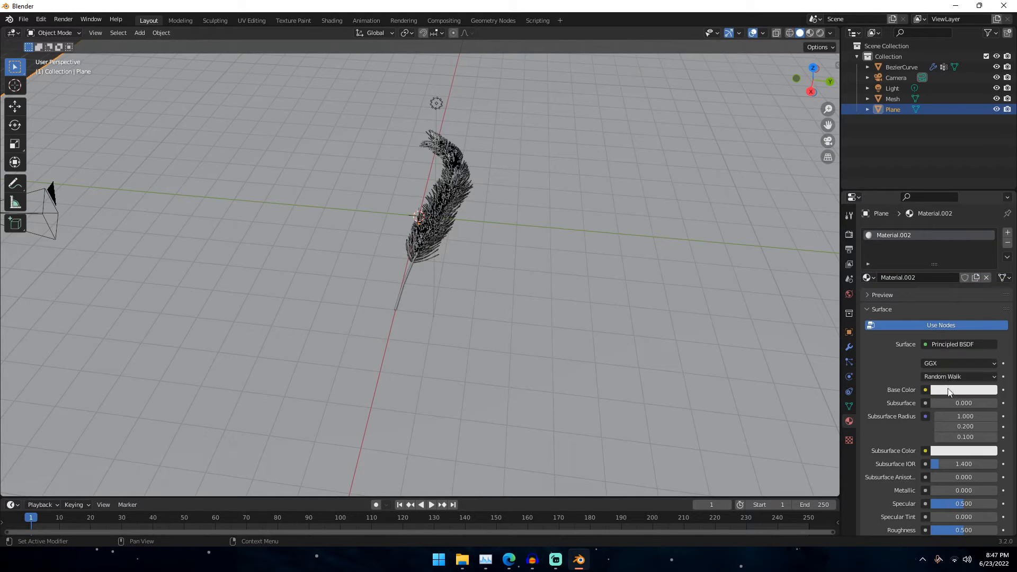
{"action": "left_click", "coordinate": [963, 389]}
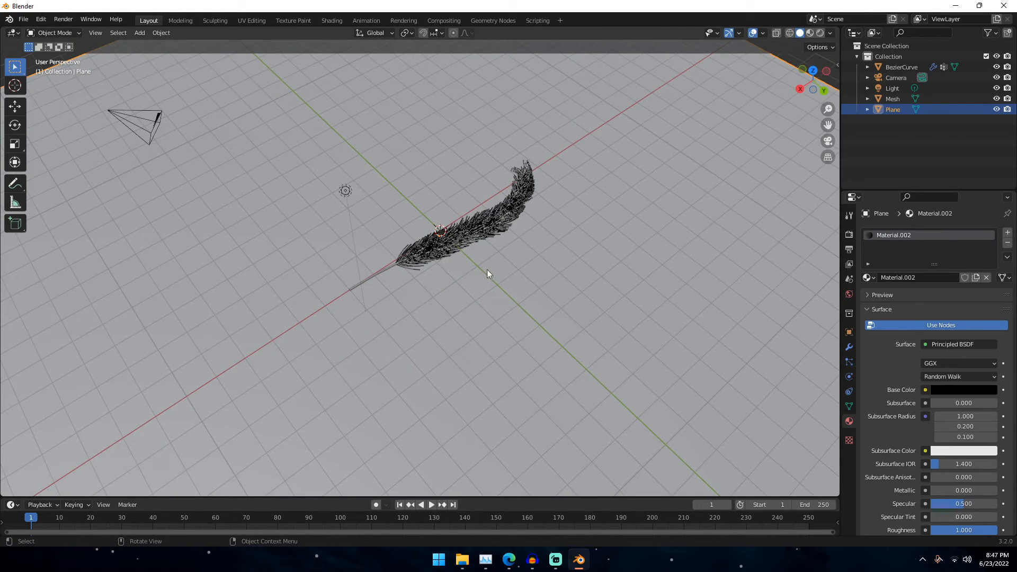
{"action": "mouse_move", "coordinate": [470, 235]}
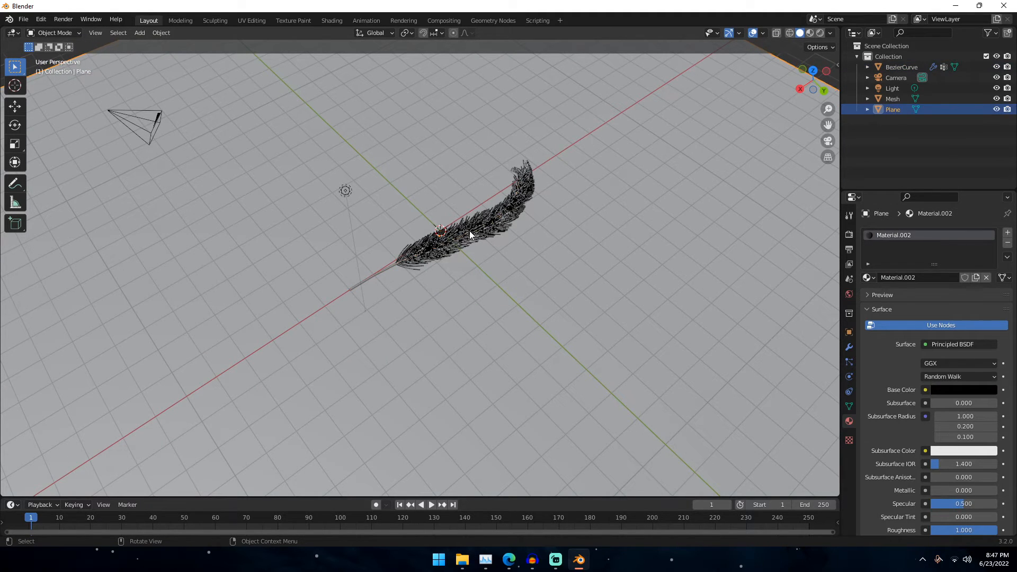
{"action": "left_click", "coordinate": [893, 99]}
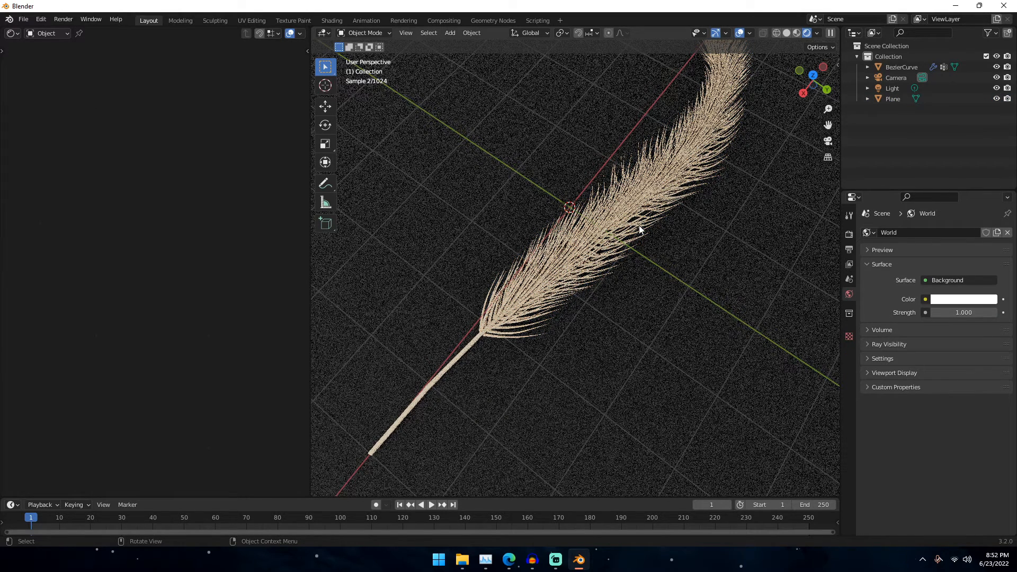
- Show the Shader Editor and assign the white Feather hair material as the particles' render material
{"action": "left_click", "coordinate": [900, 67]}
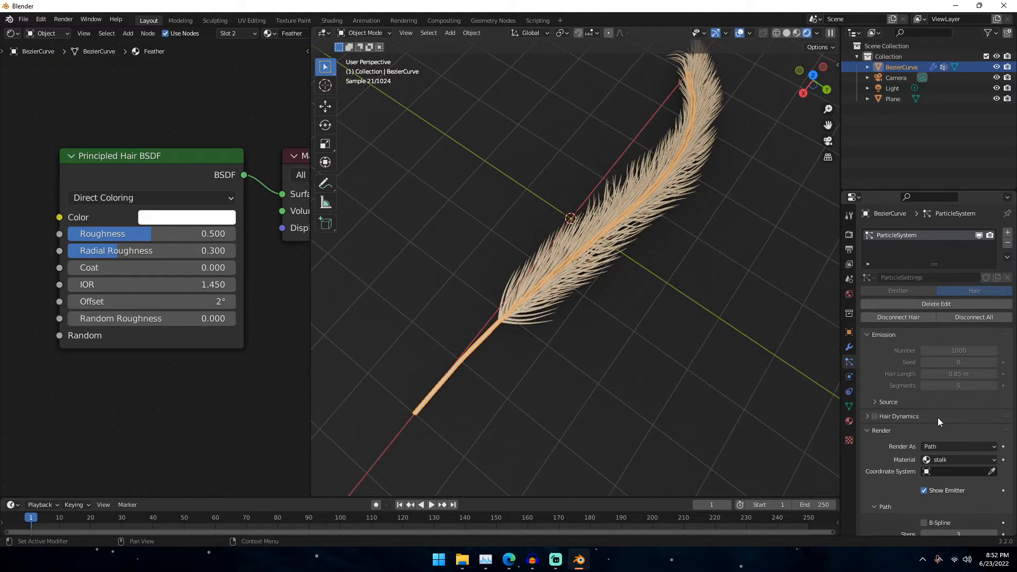
{"action": "left_click", "coordinate": [958, 418]}
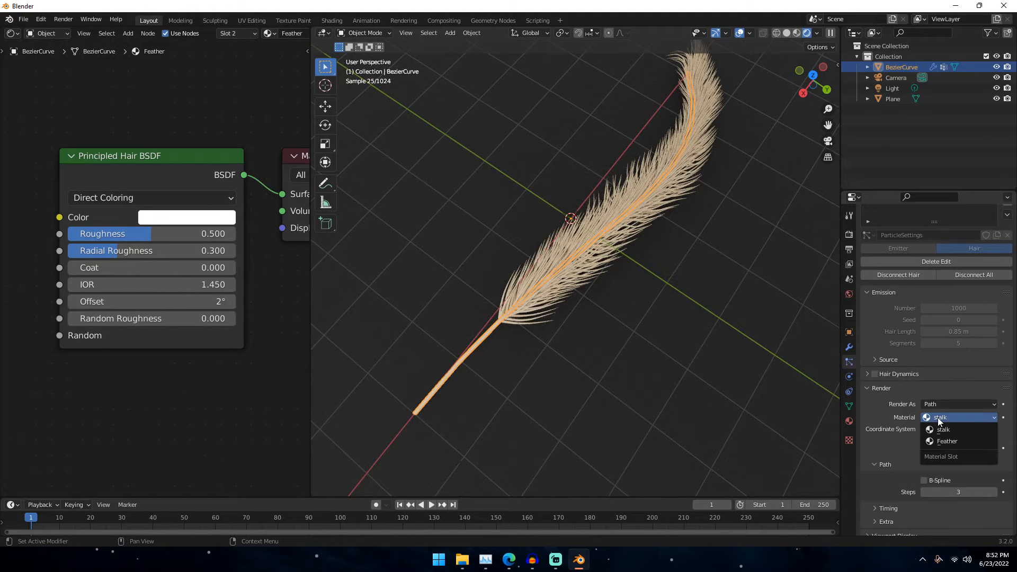
{"action": "left_click", "coordinate": [946, 441]}
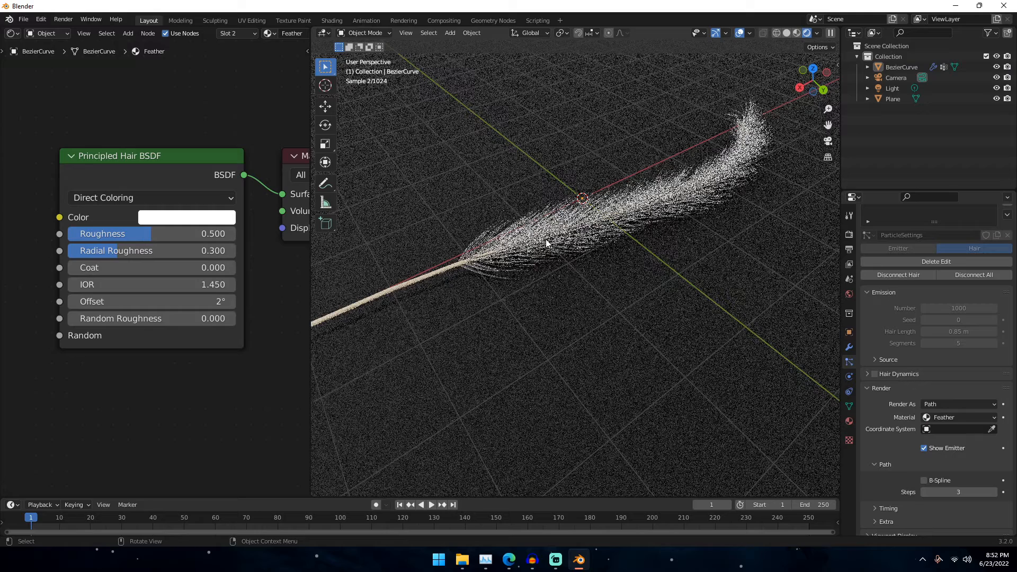
- Set the Feather hair shader colour to pale cyan before duplicating it as a black shader
{"action": "left_click", "coordinate": [186, 216]}
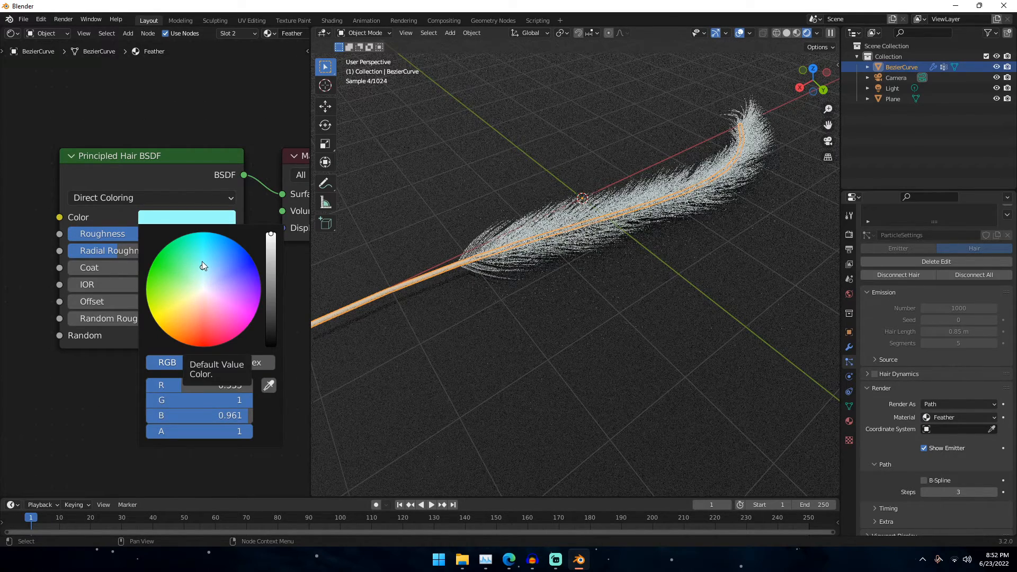
{"action": "left_click", "coordinate": [558, 201]}
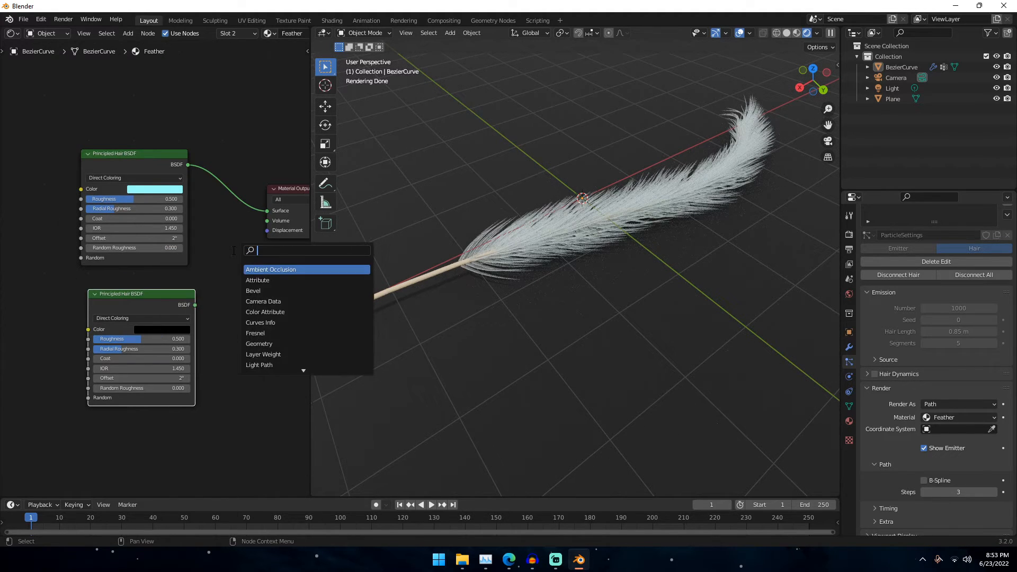
- Mix the two hair shaders via a wave texture and colour ramp, ramp stop at 0.609
{"action": "left_click", "coordinate": [270, 270]}
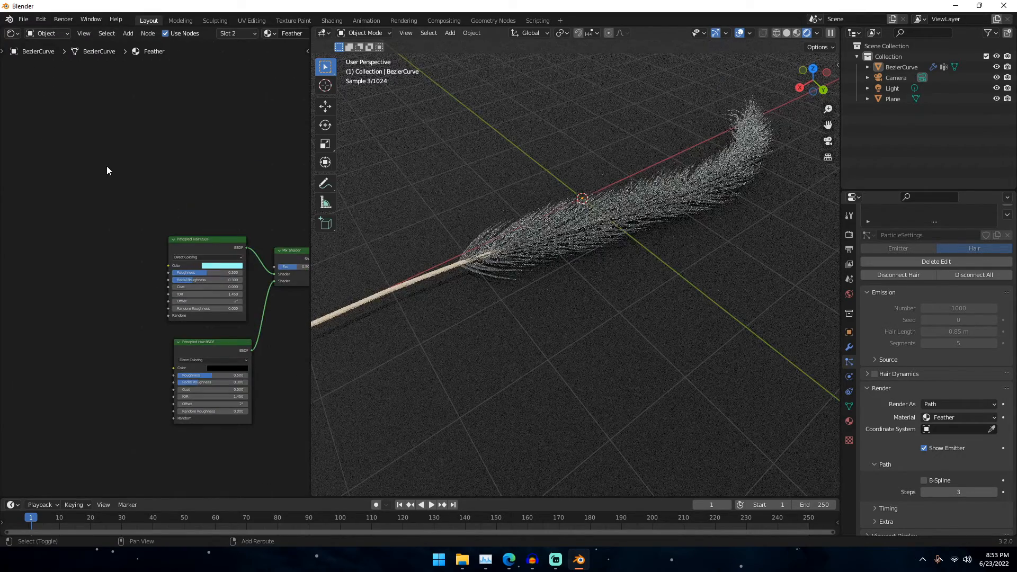
{"action": "type", "text": "wave"}
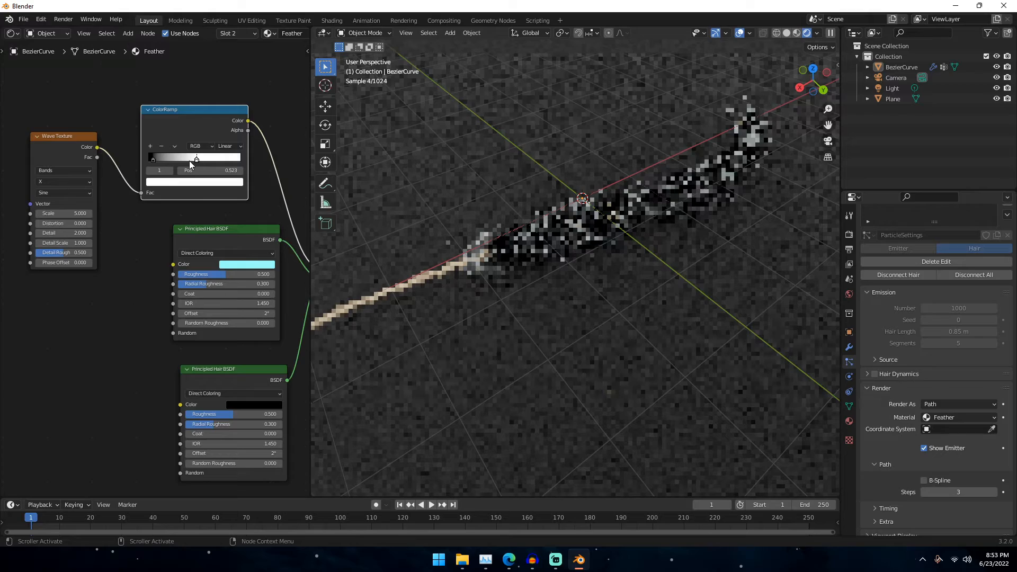
{"action": "left_click_drag", "start_coordinate": [196, 158], "coordinate": [205, 158]}
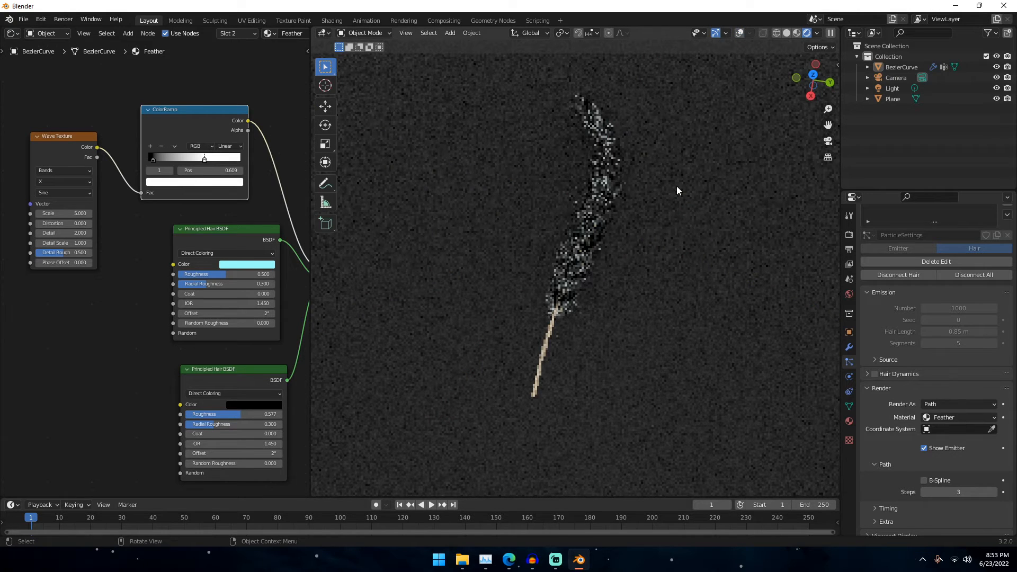
- Change the light hair shader colour from cyan to golden yellow
{"action": "left_click", "coordinate": [247, 264]}
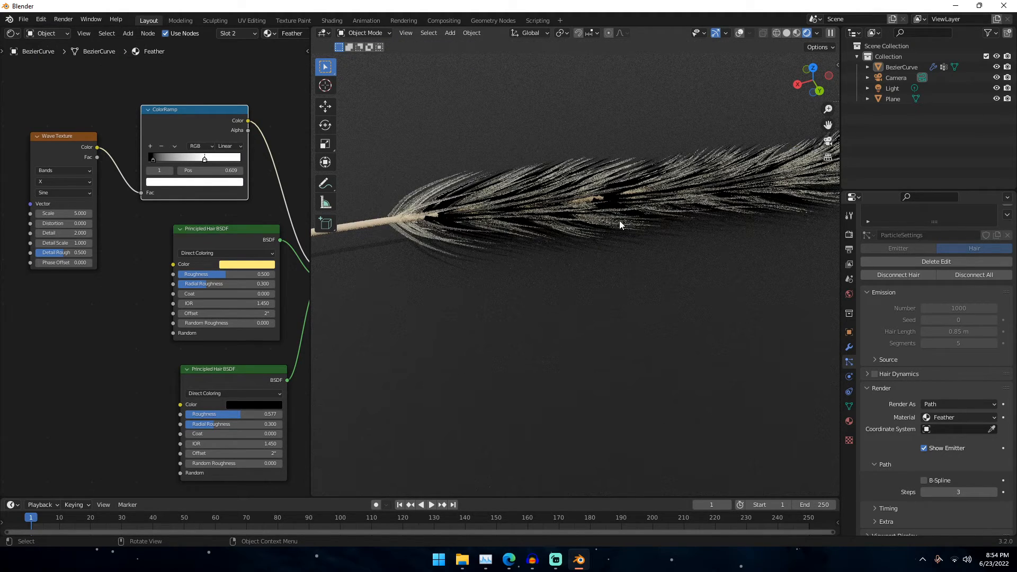
{"action": "mouse_move", "coordinate": [718, 255]}
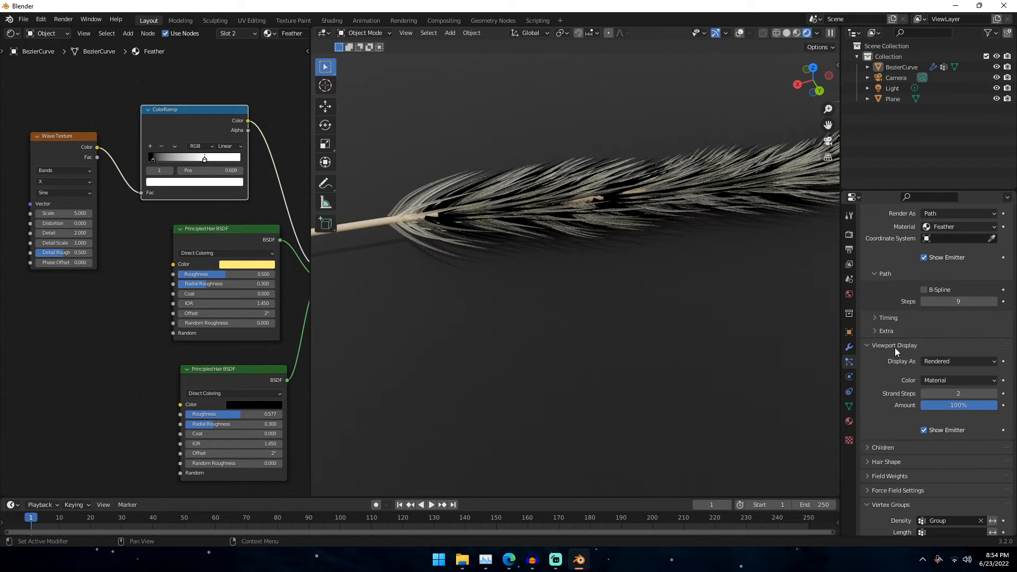
- Set the hair's render path steps to 9 and viewport strand steps to 7
{"action": "left_click", "coordinate": [957, 393]}
{"action": "type", "text": "7"}
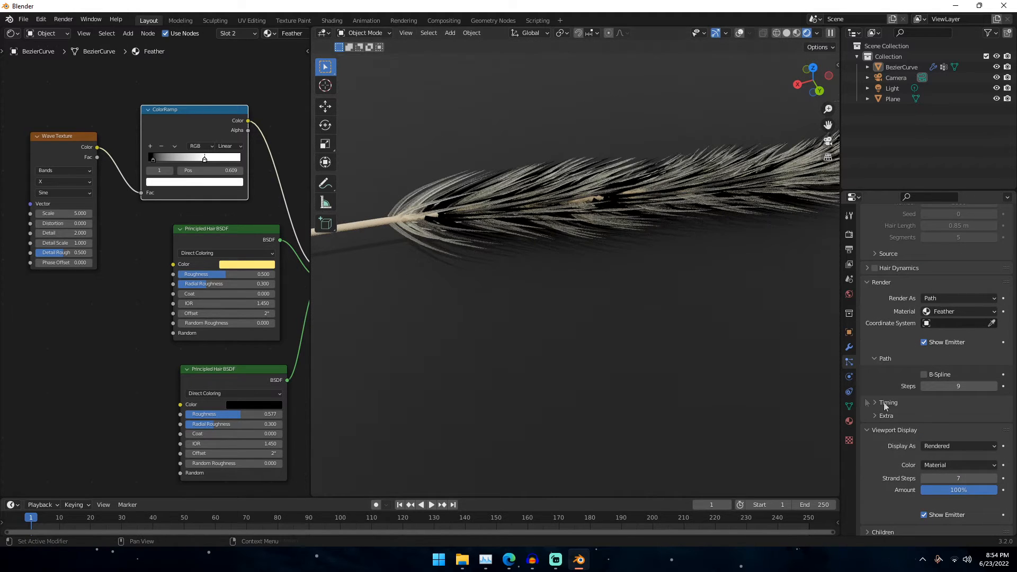
{"action": "scroll", "scroll_direction": "down", "scroll_amount": 3}
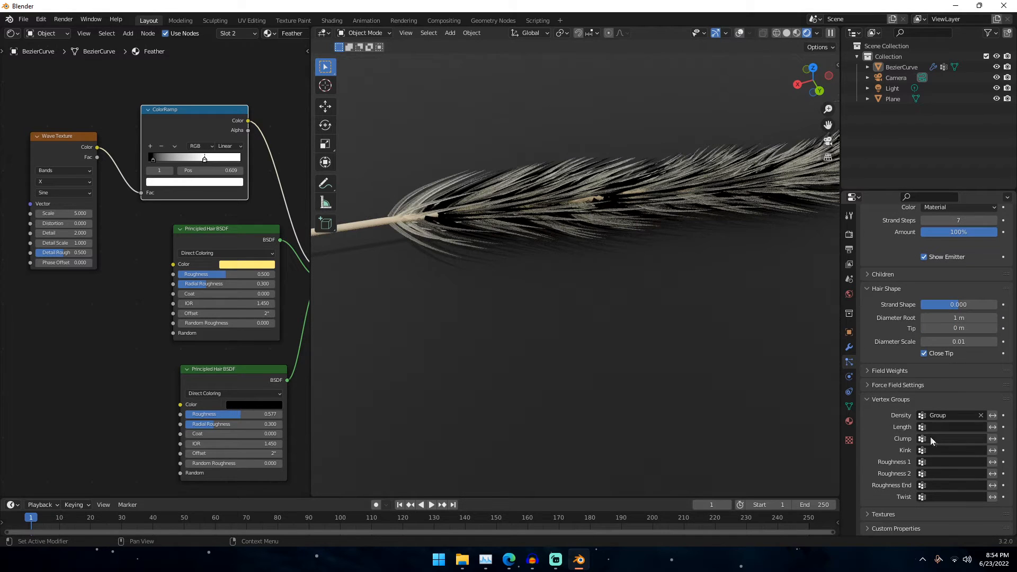
{"action": "left_click", "coordinate": [889, 371]}
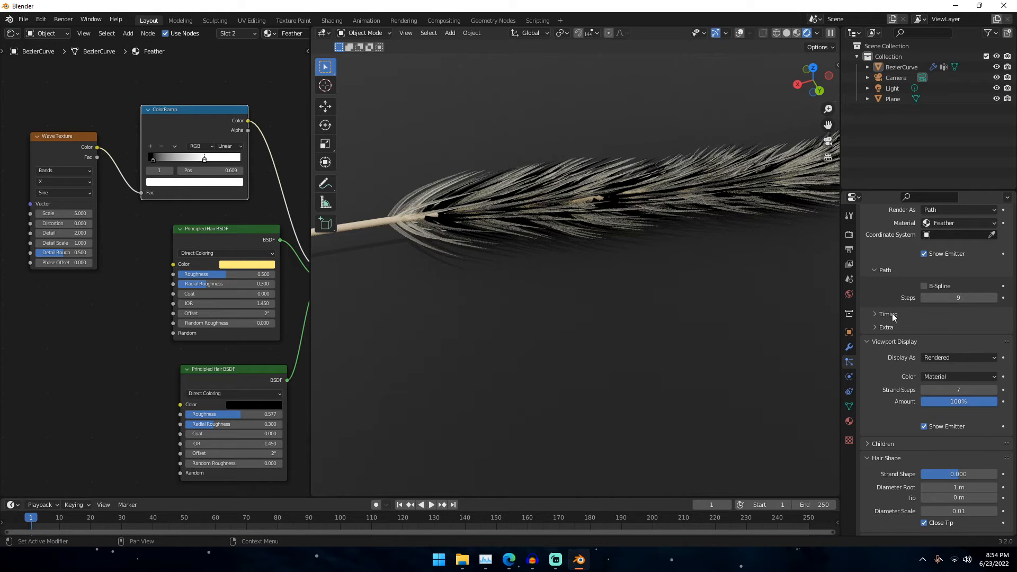
{"action": "mouse_move", "coordinate": [898, 334]}
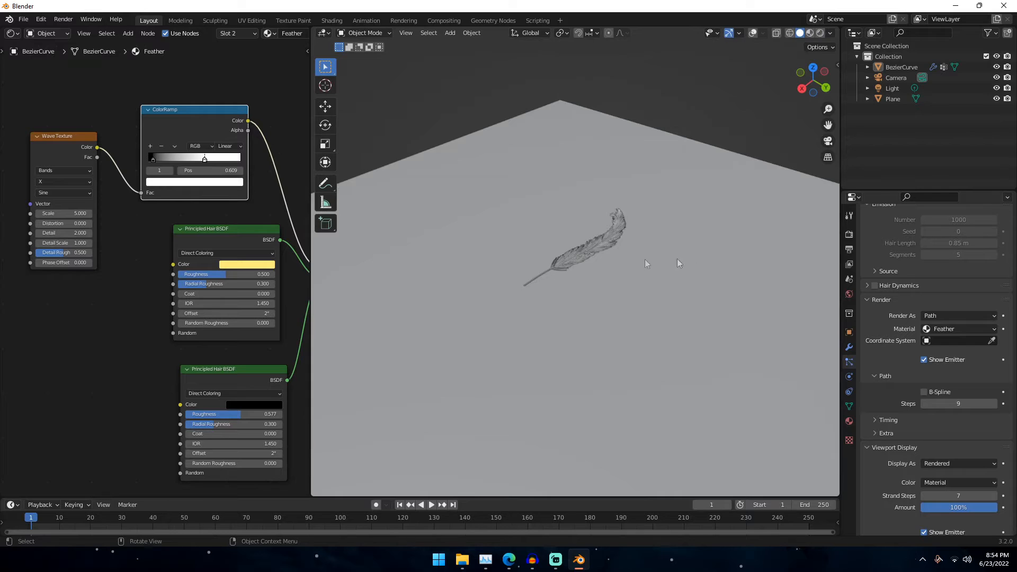
- Add a UV sphere and create a new vertex group in its mesh data
{"action": "left_click", "coordinate": [449, 33]}
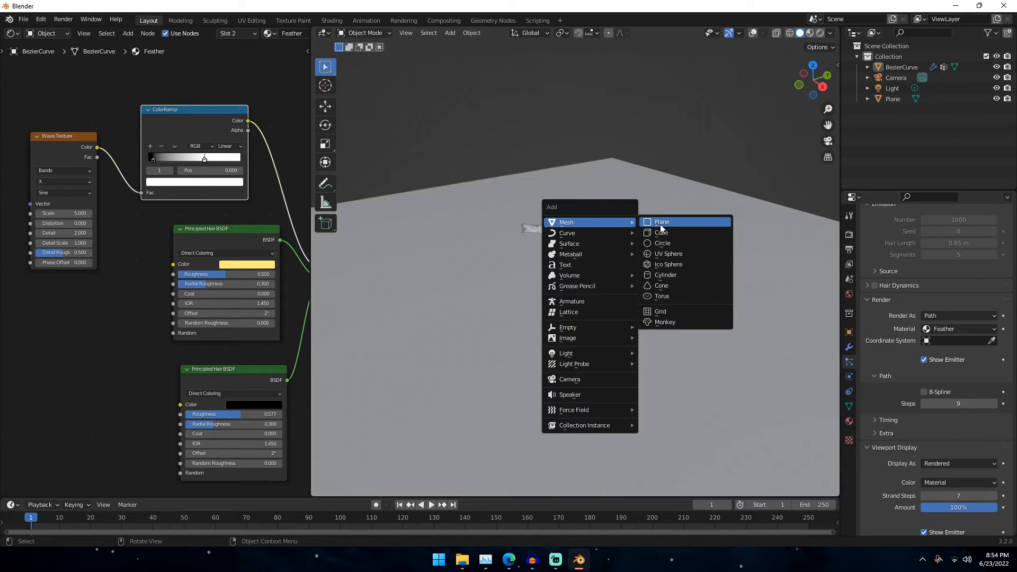
{"action": "left_click", "coordinate": [669, 253]}
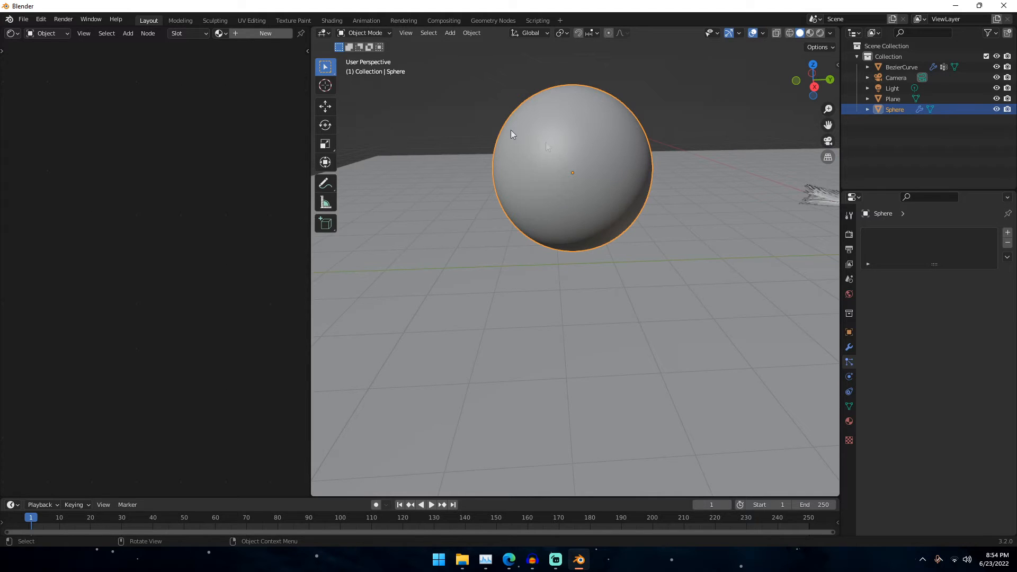
{"action": "left_click", "coordinate": [365, 33]}
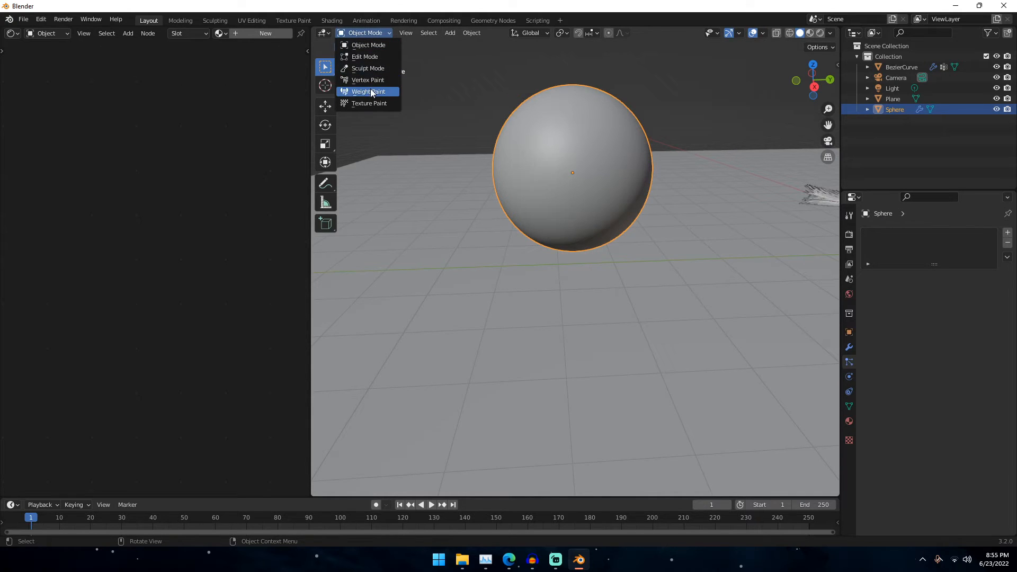
{"action": "left_click", "coordinate": [849, 407]}
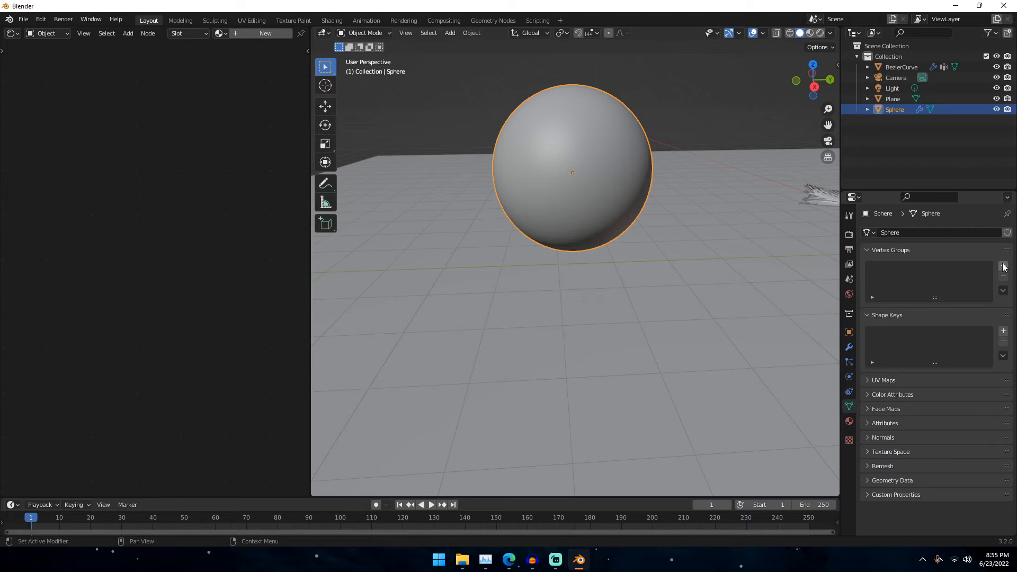
{"action": "left_click", "coordinate": [1003, 266]}
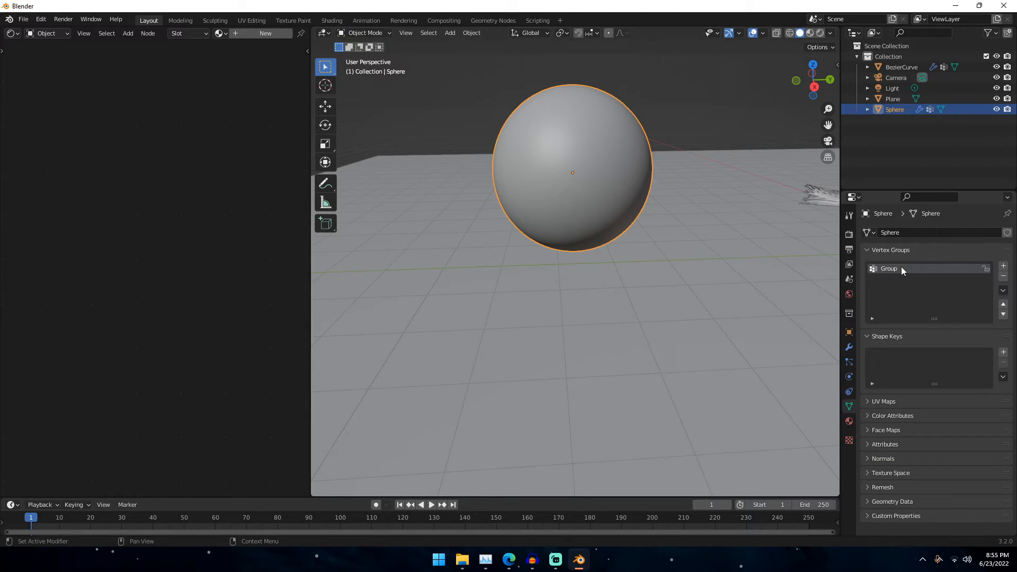
- Weight-paint full weight over the sphere's upper half, then return to Object Mode
{"action": "left_click", "coordinate": [365, 33]}
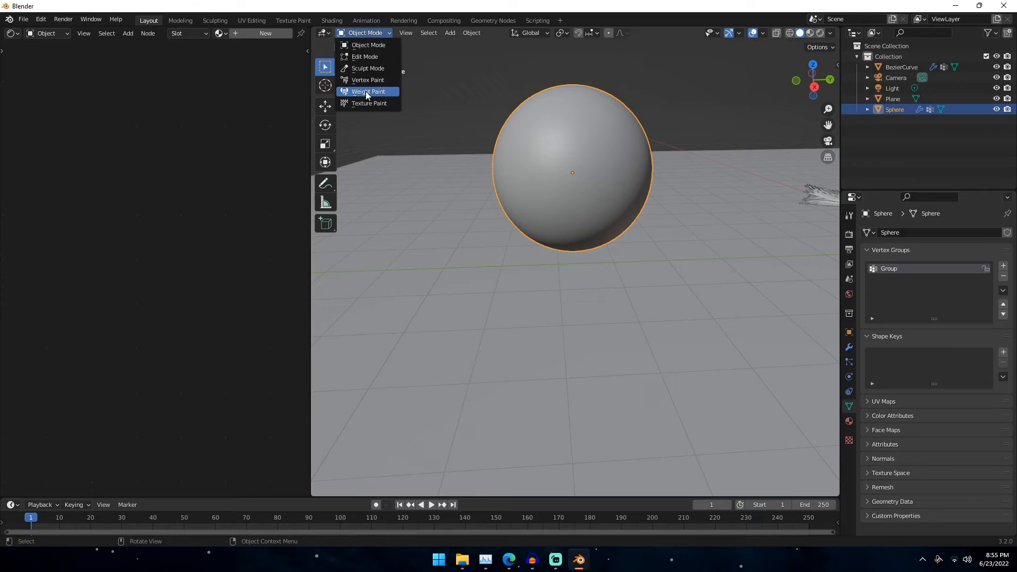
{"action": "left_click", "coordinate": [368, 91]}
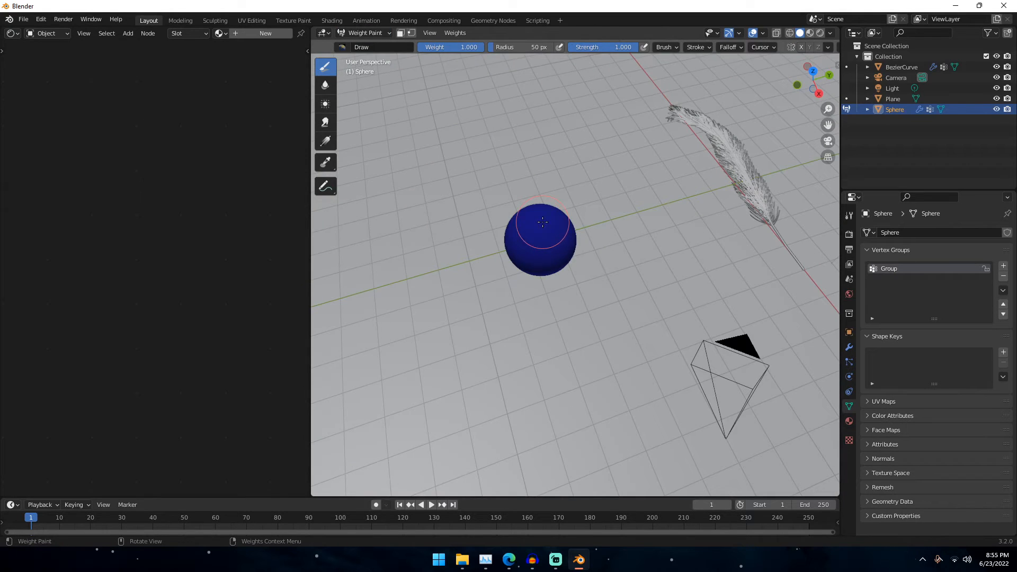
{"action": "left_click", "coordinate": [542, 226]}
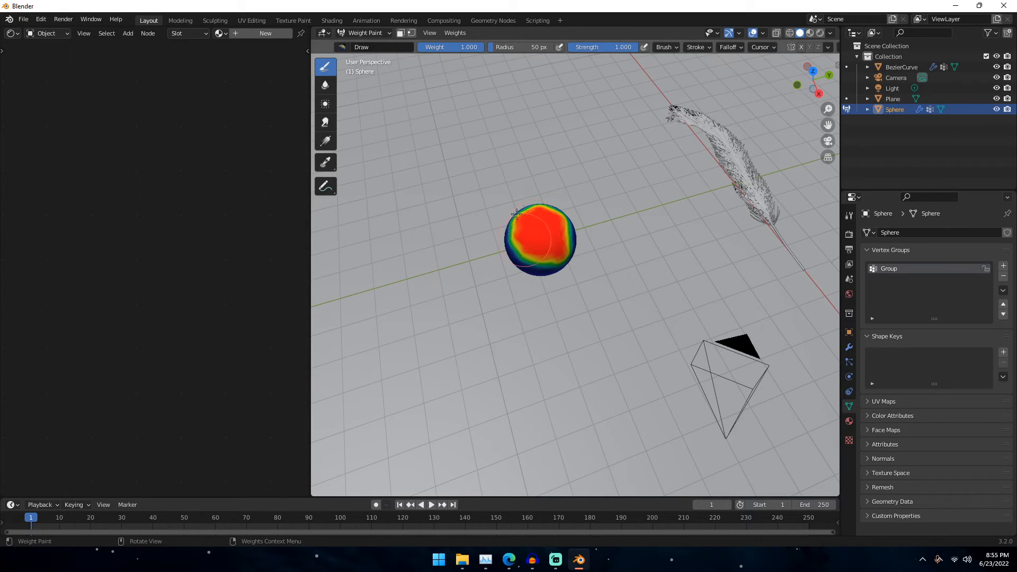
{"action": "left_click_drag", "start_coordinate": [584, 260], "coordinate": [596, 195]}
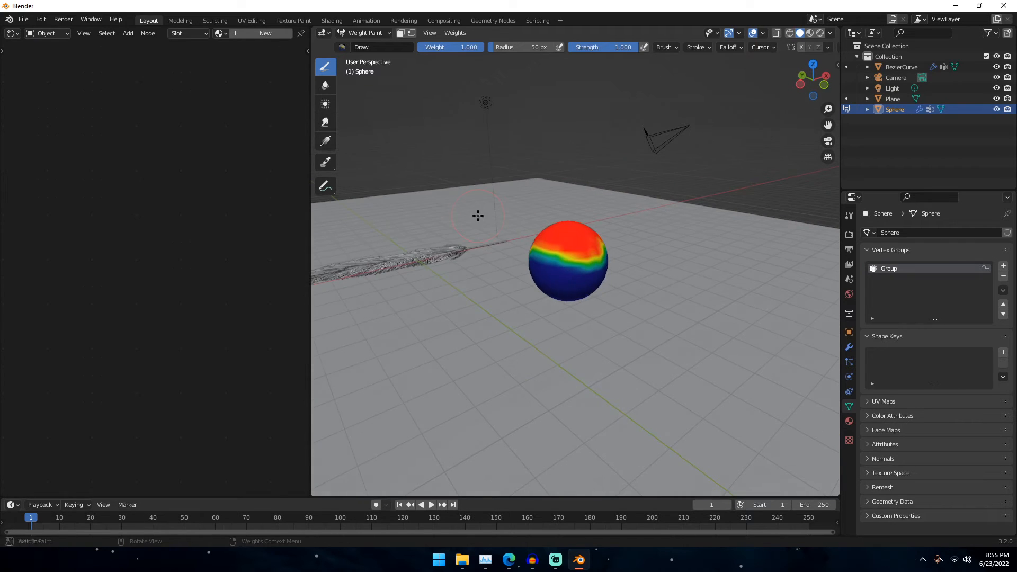
{"action": "left_click", "coordinate": [364, 33]}
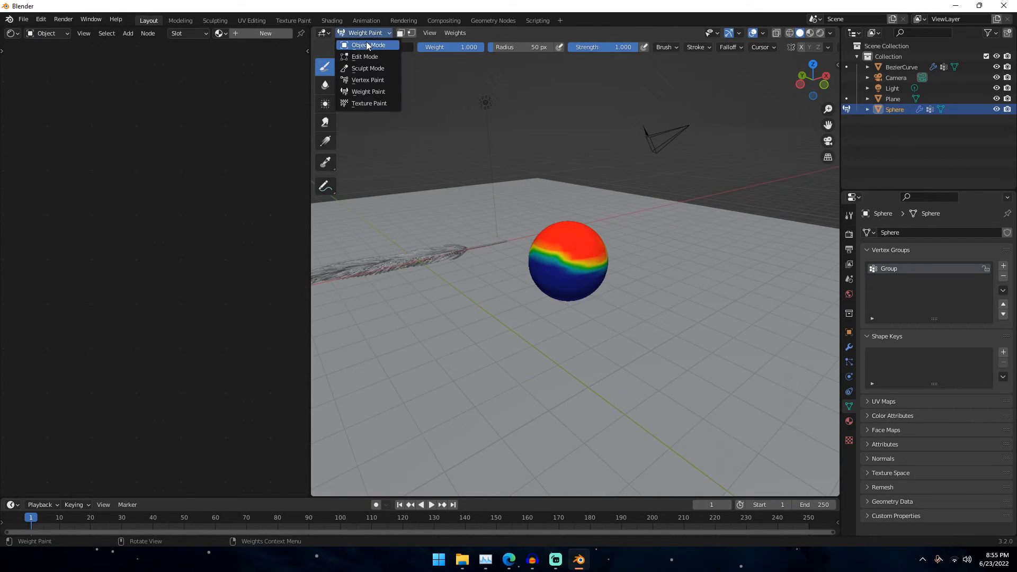
{"action": "left_click", "coordinate": [365, 44]}
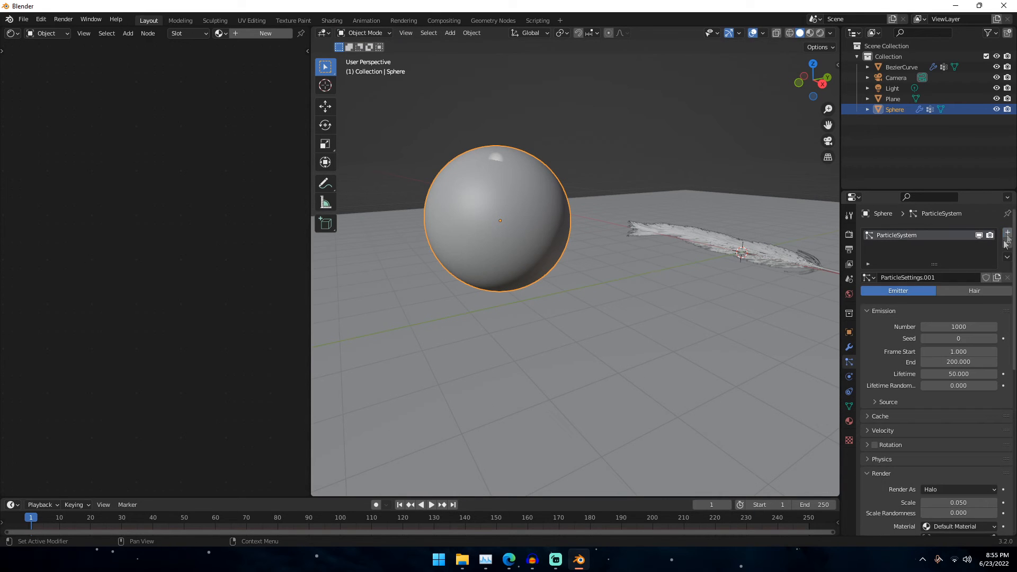
- Make the particles hair of length 0.05 with interpolated children at display amount 100
{"action": "left_click", "coordinate": [972, 290]}
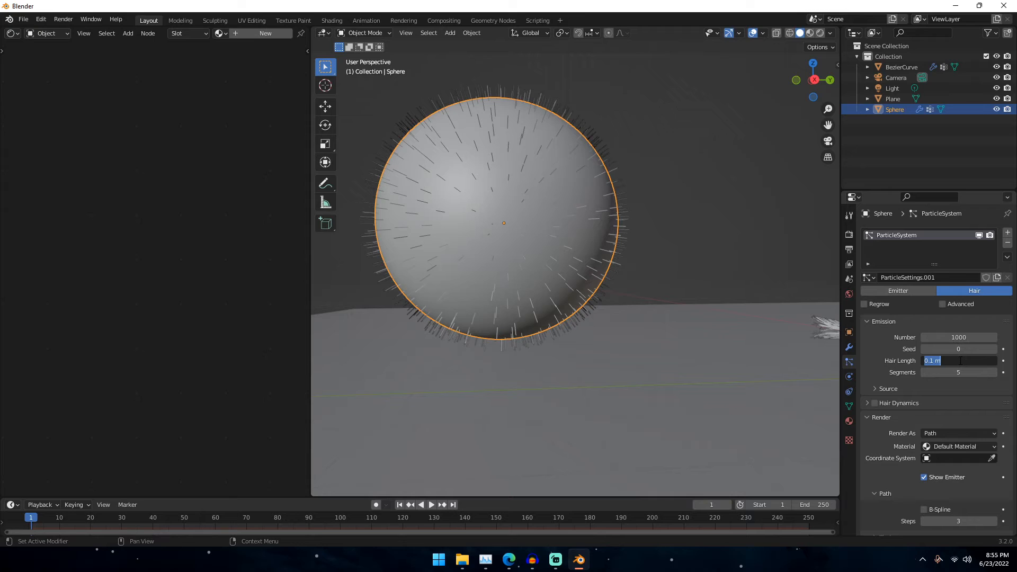
{"action": "type", "text": "0.05"}
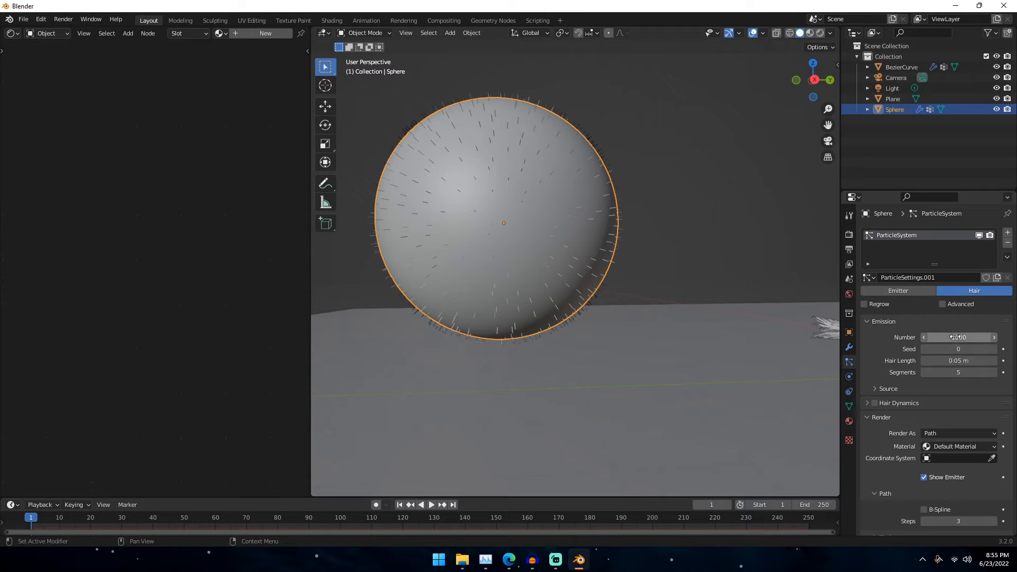
{"action": "scroll", "scroll_direction": "down", "scroll_amount": 3}
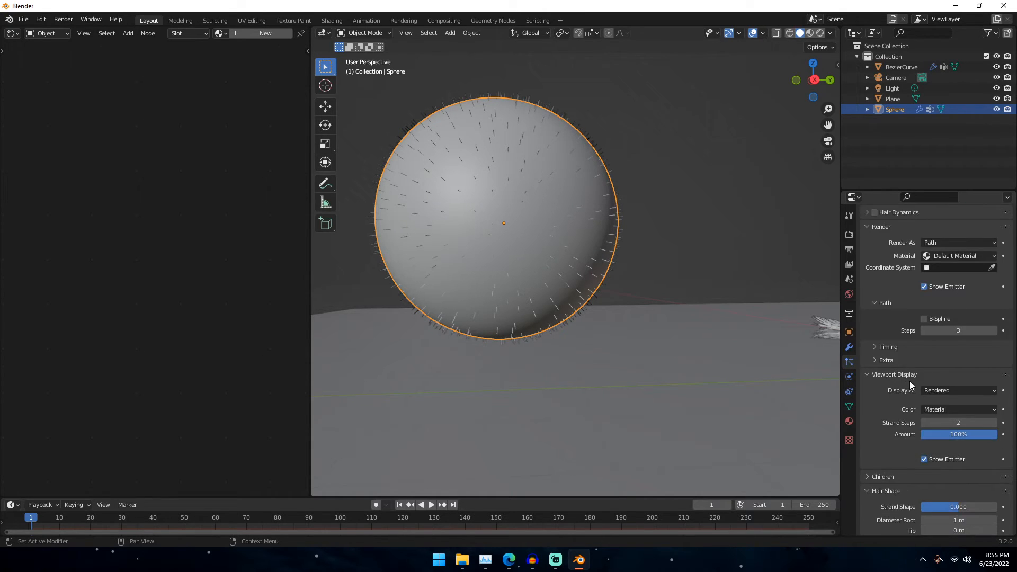
{"action": "scroll", "scroll_direction": "down", "scroll_amount": 3}
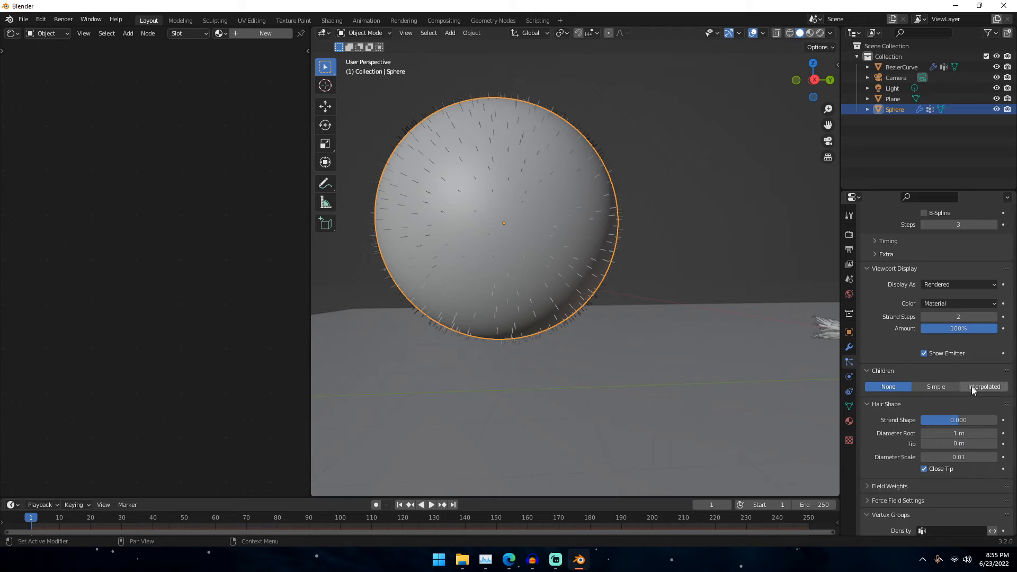
{"action": "left_click", "coordinate": [983, 387]}
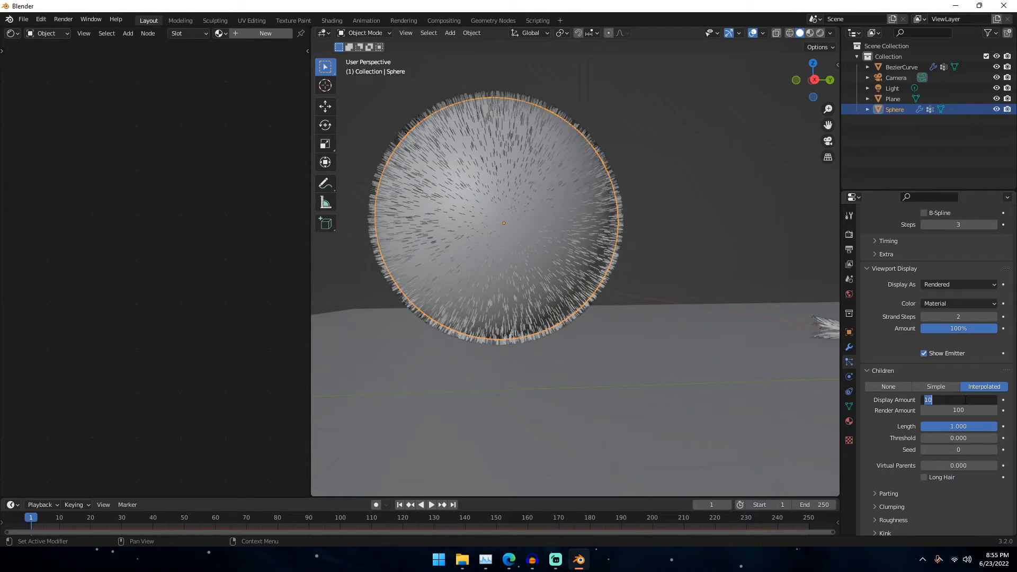
{"action": "type", "text": "100"}
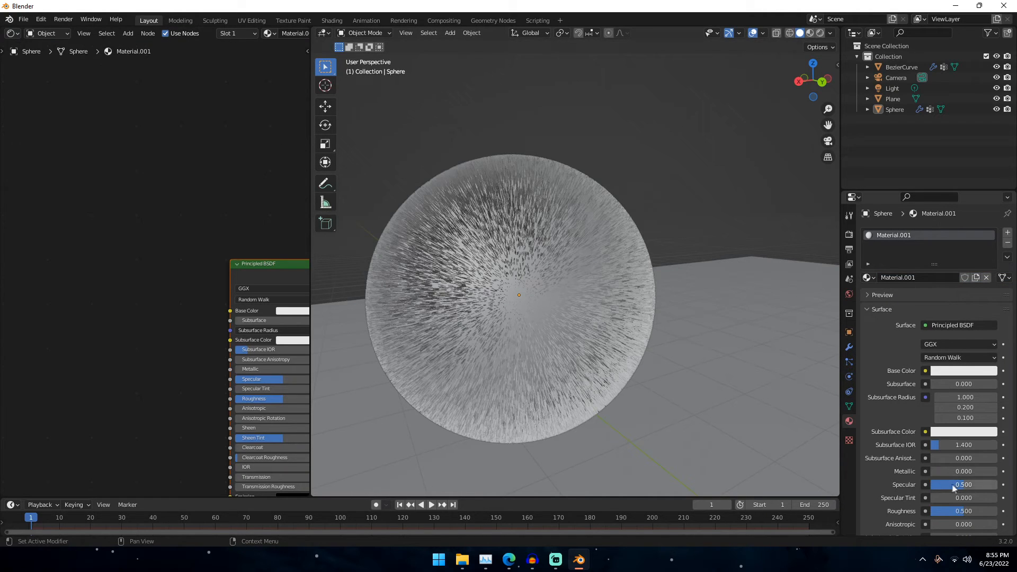
- Set roughness 1, rename the material sphere, and add a second Principled Hair BSDF material
{"action": "left_click_drag", "start_coordinate": [941, 511], "coordinate": [993, 511]}
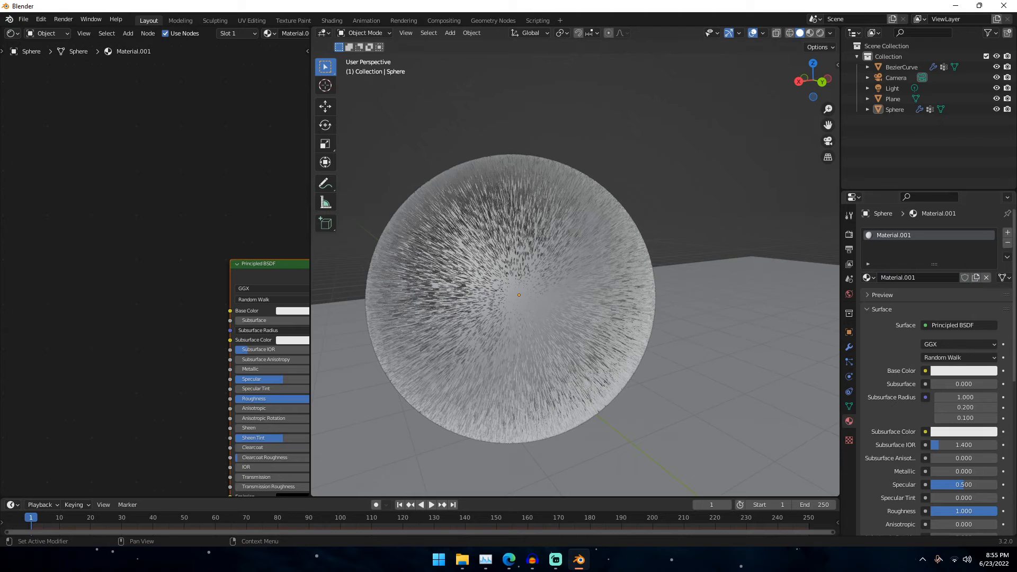
{"action": "double_click", "coordinate": [899, 276]}
{"action": "type", "text": "sphere"}
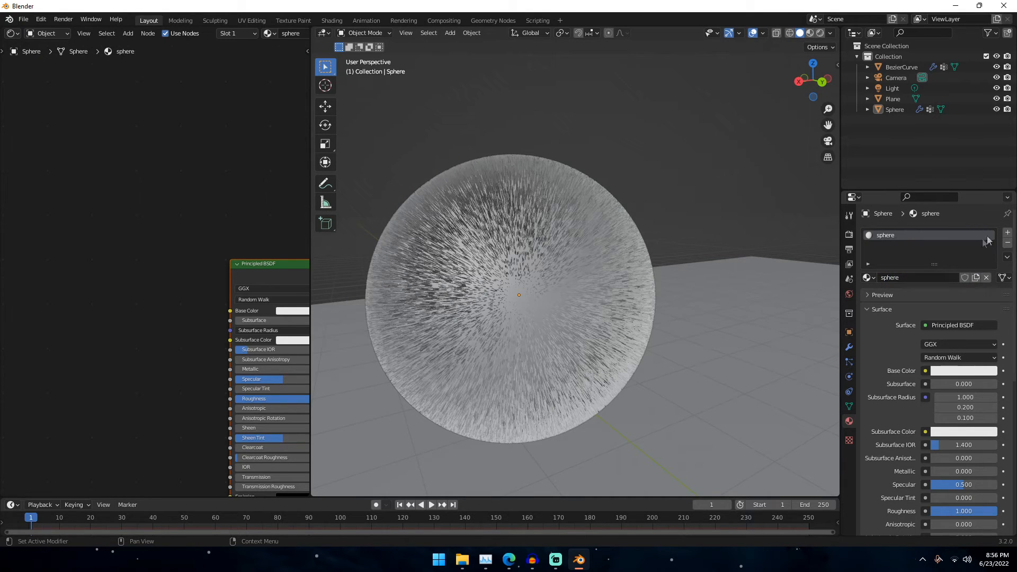
{"action": "left_click", "coordinate": [1007, 232]}
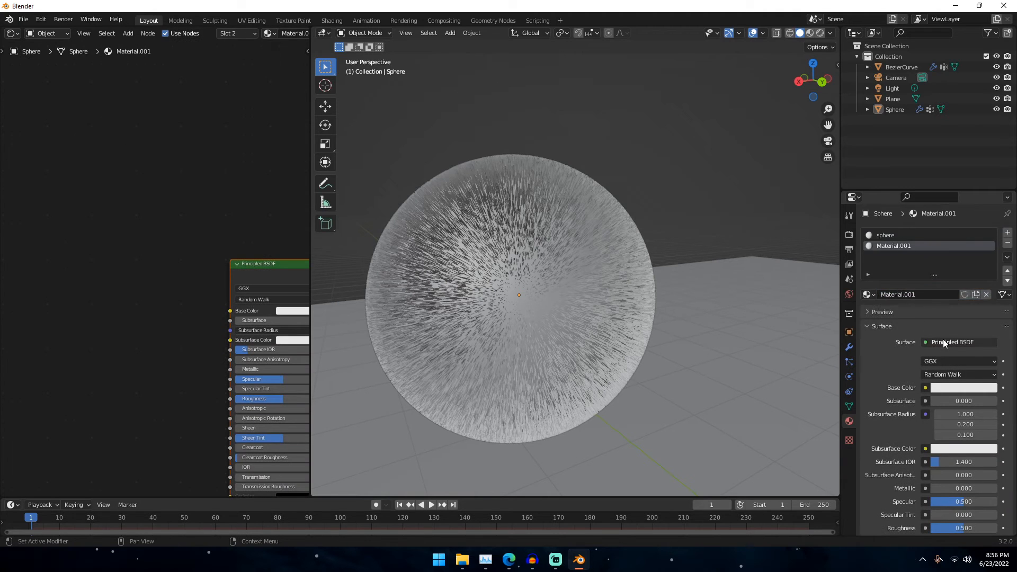
{"action": "left_click", "coordinate": [958, 342]}
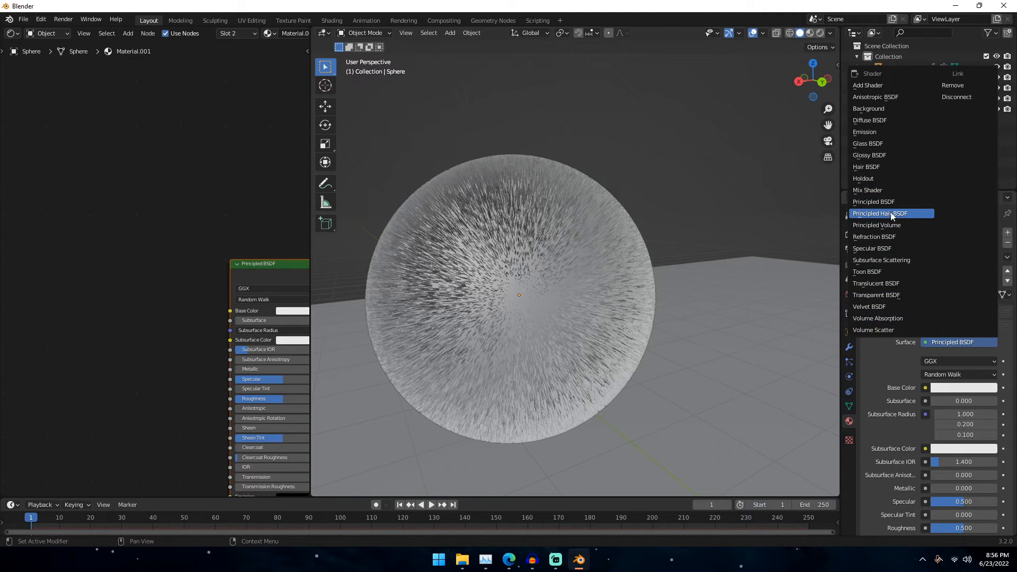
{"action": "left_click", "coordinate": [880, 213]}
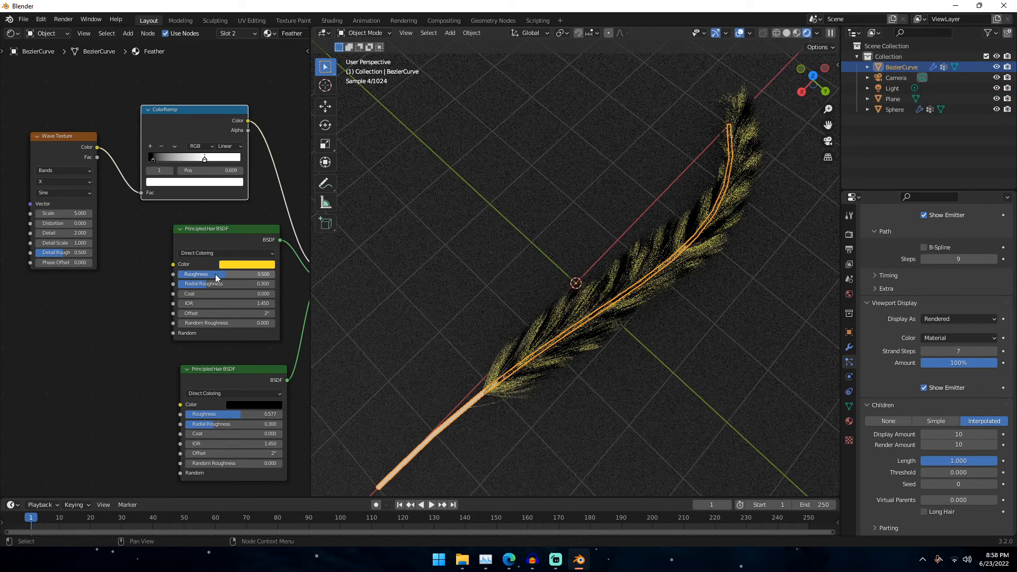
- Adjust the duplicated feather's hair shader towards a teal colour
{"action": "left_click_drag", "start_coordinate": [230, 274], "coordinate": [207, 274]}
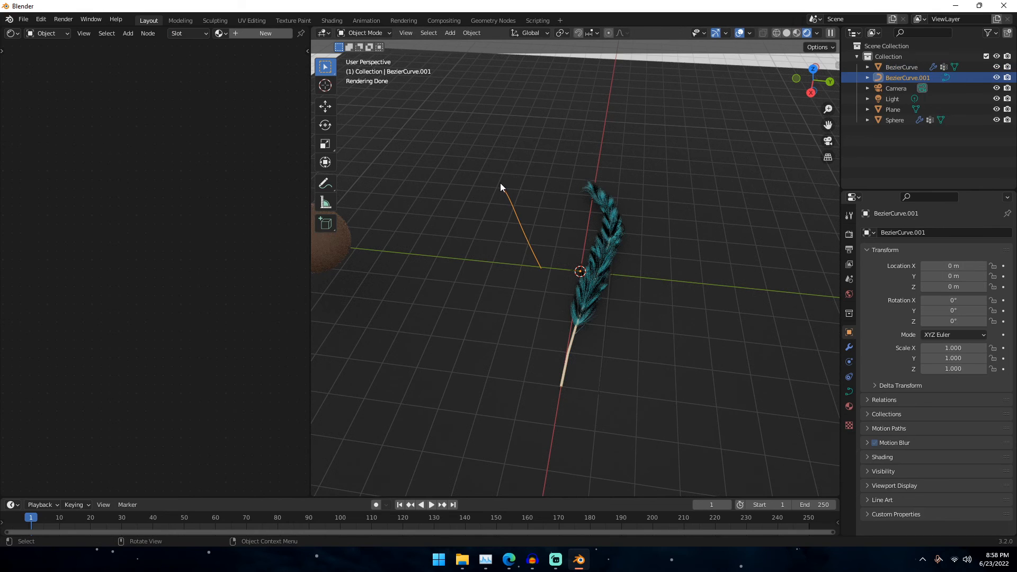
- Enter Edit Mode on BezierCurve.001 to expose its control points for reshaping
{"action": "key", "text": "Tab"}
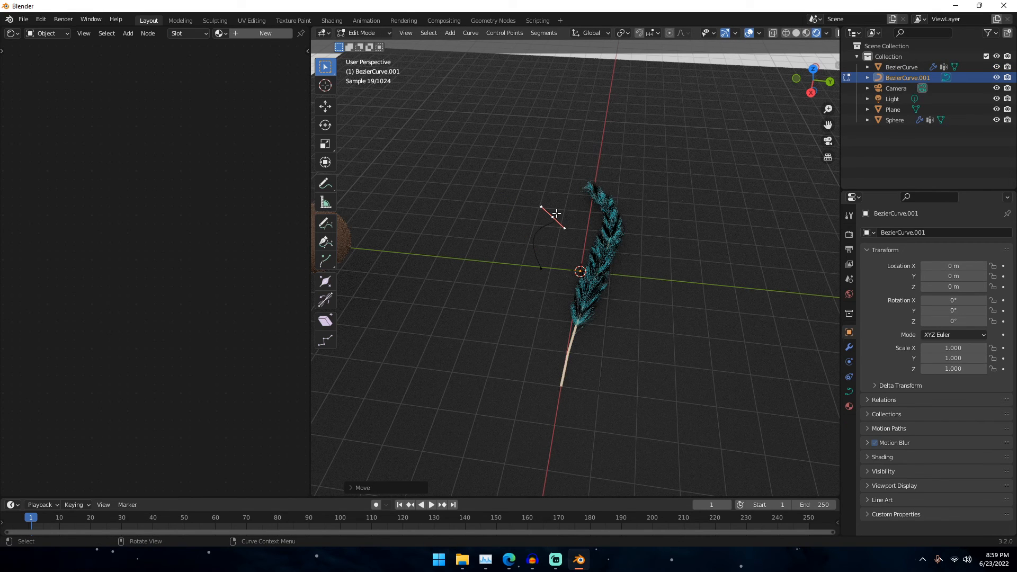